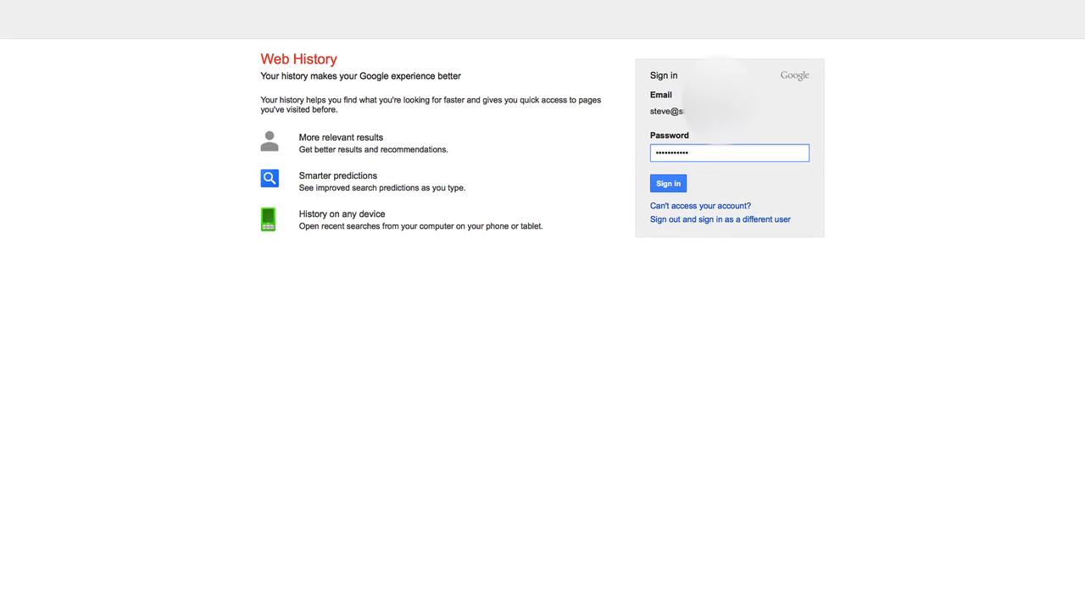
Retype the rejected password and sign in to reach the personal history dashboard.
click(658, 153)
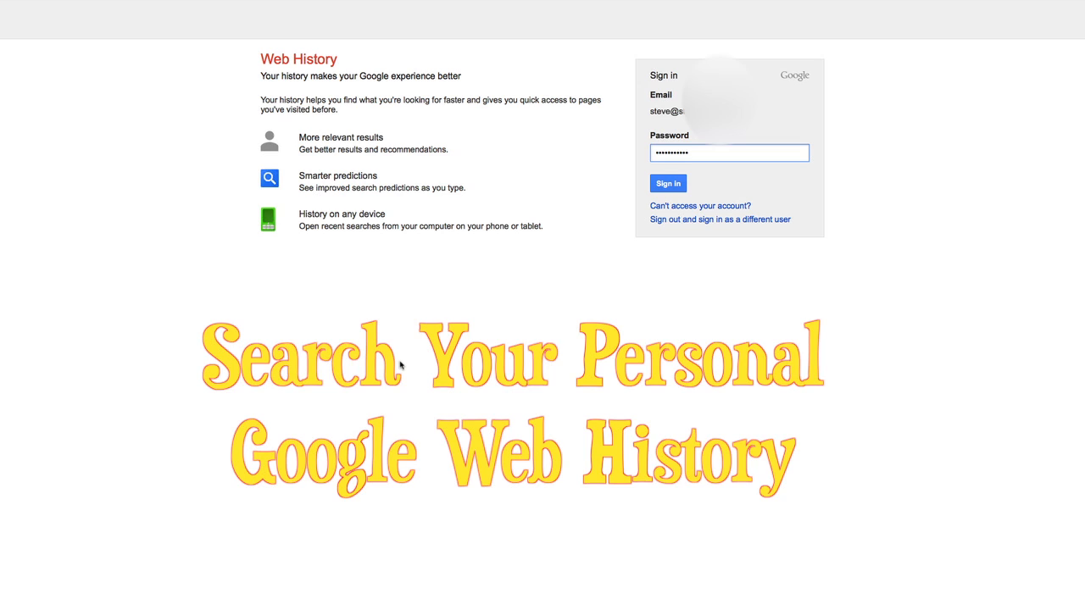
click(669, 183)
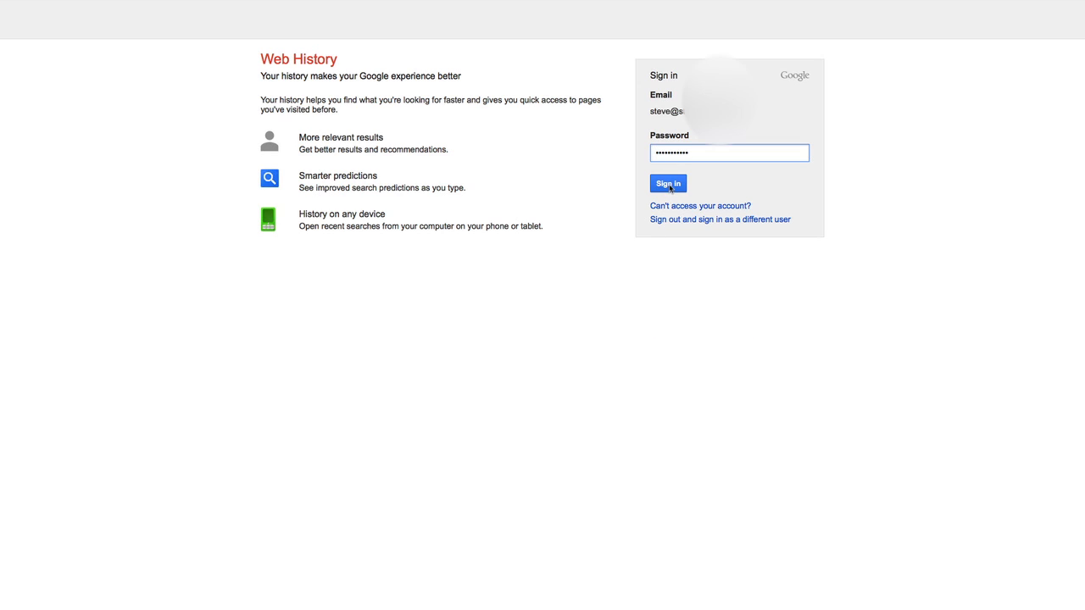
click(669, 183)
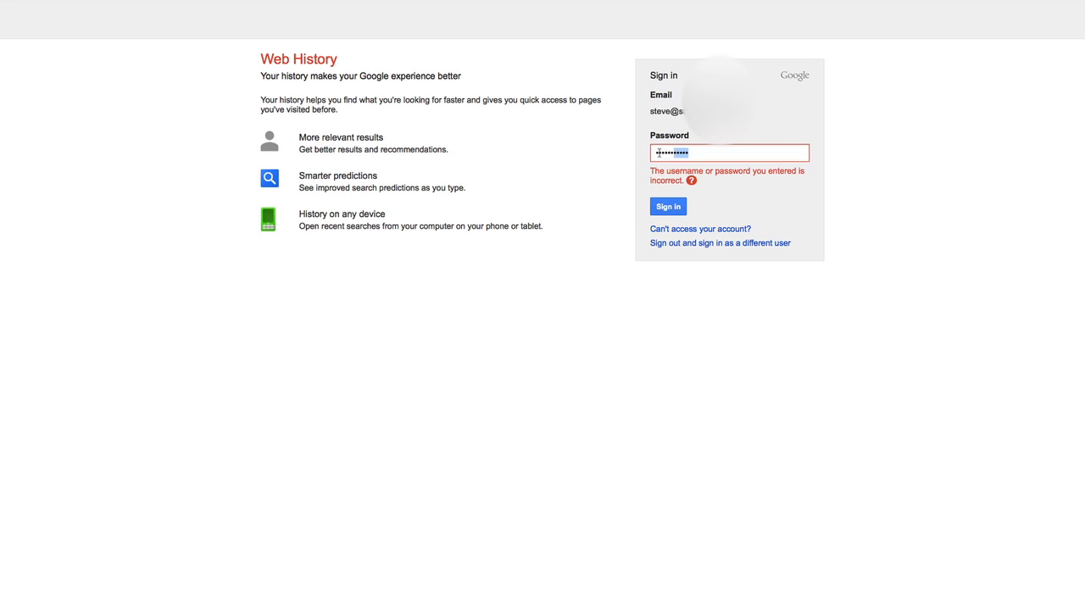
key(backspace)
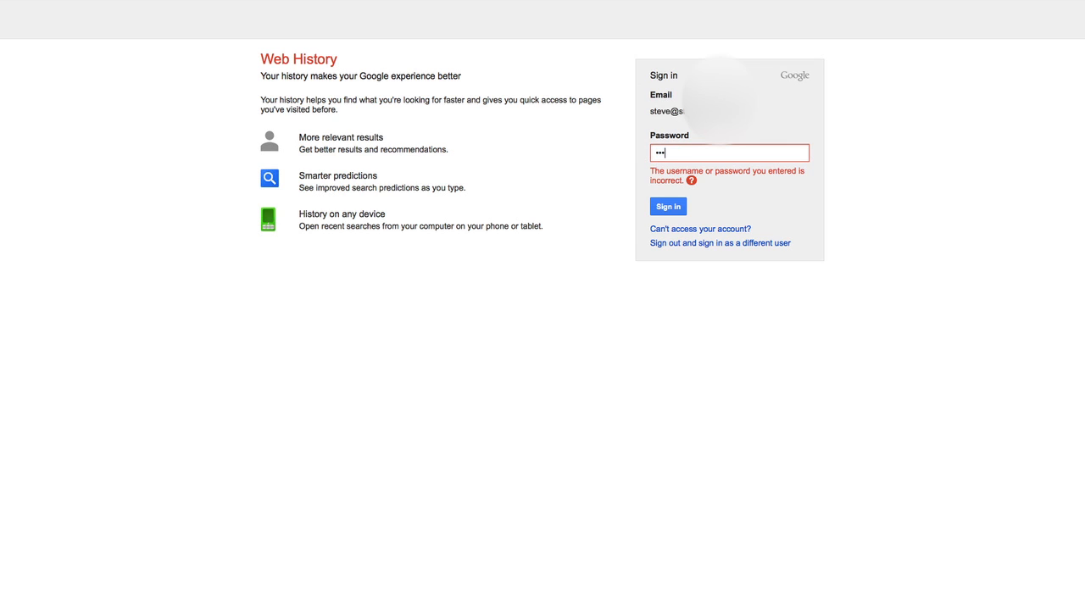
text(password)
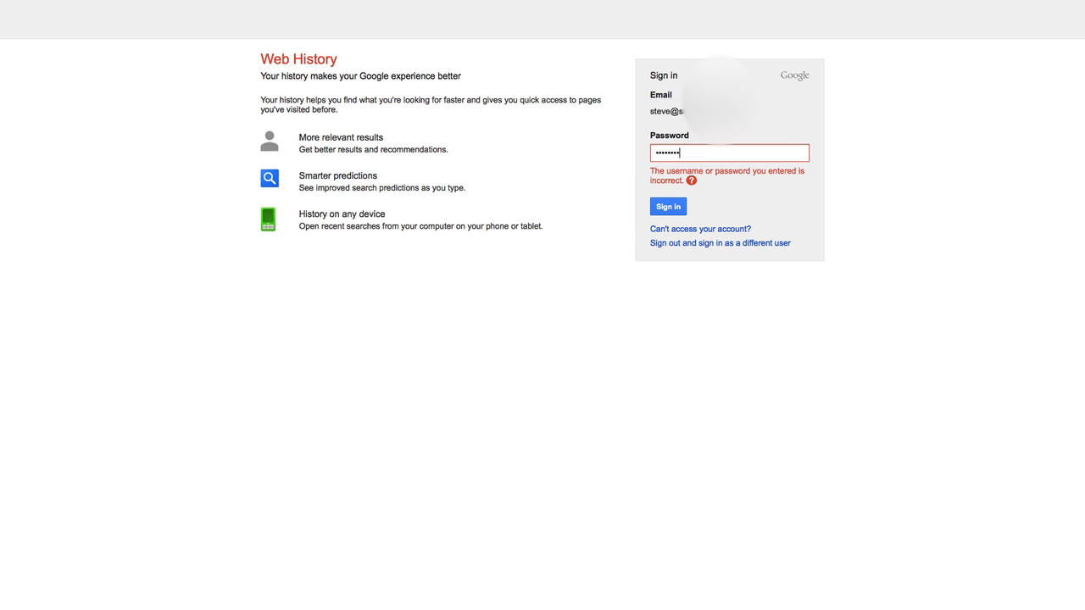
click(668, 206)
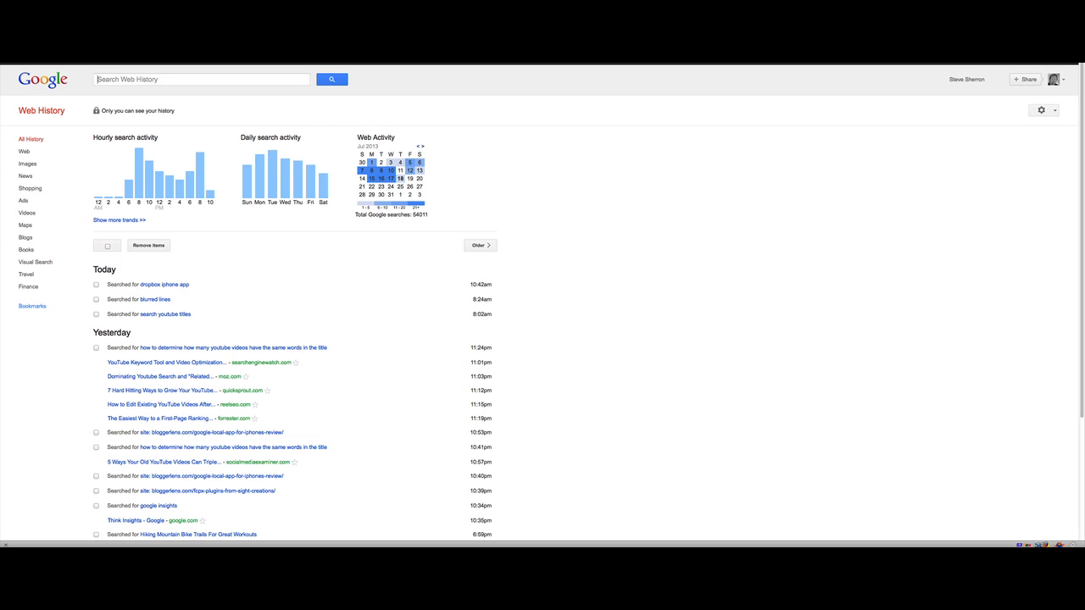
scroll(up, 3)
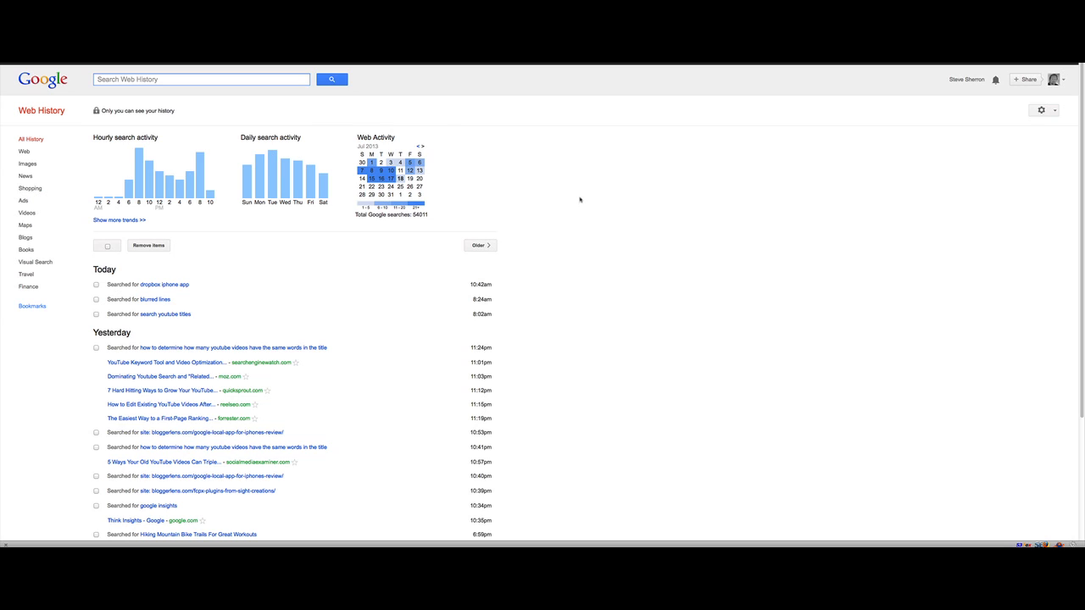
mouse_move(404, 150)
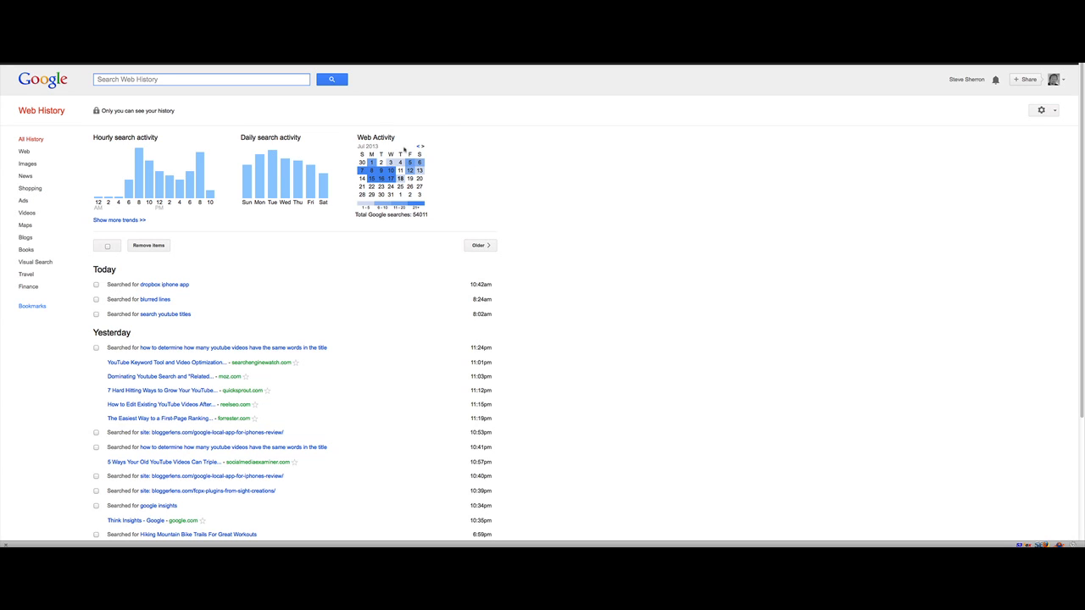
mouse_move(31, 122)
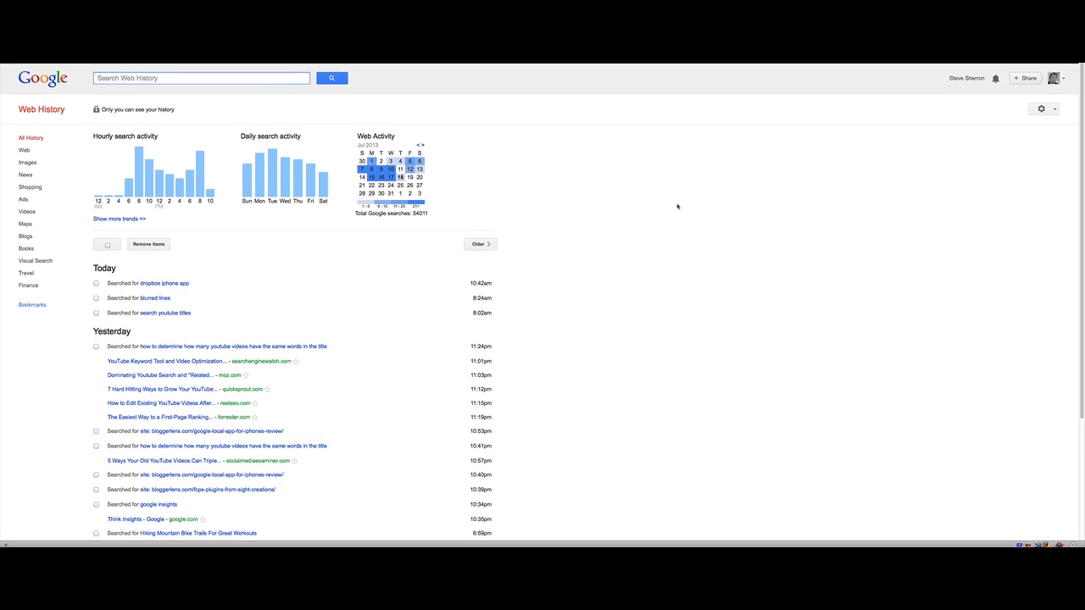
scroll(down, 3)
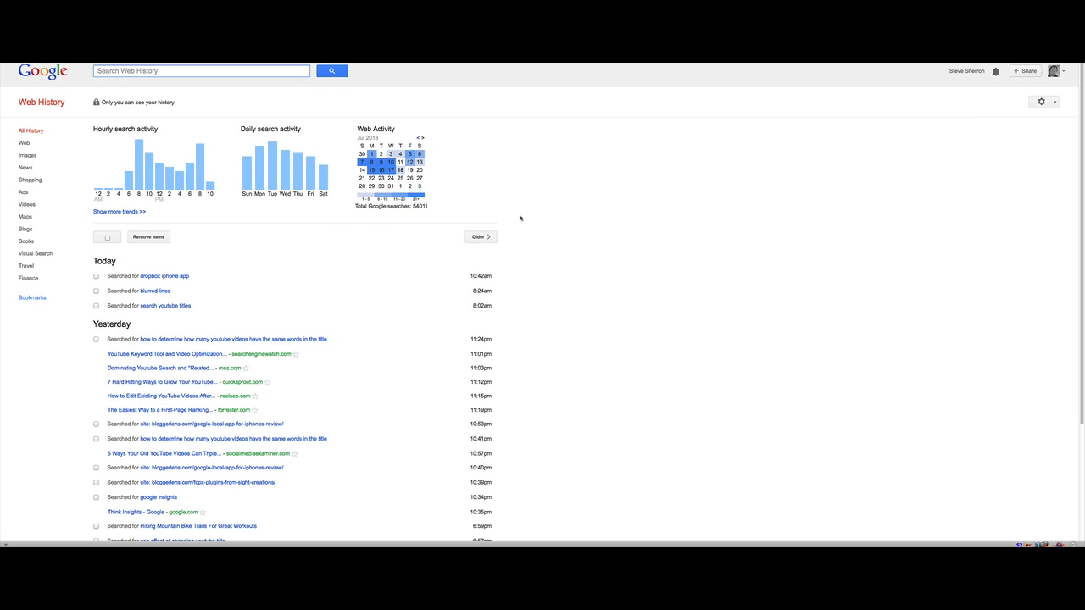
mouse_move(430, 209)
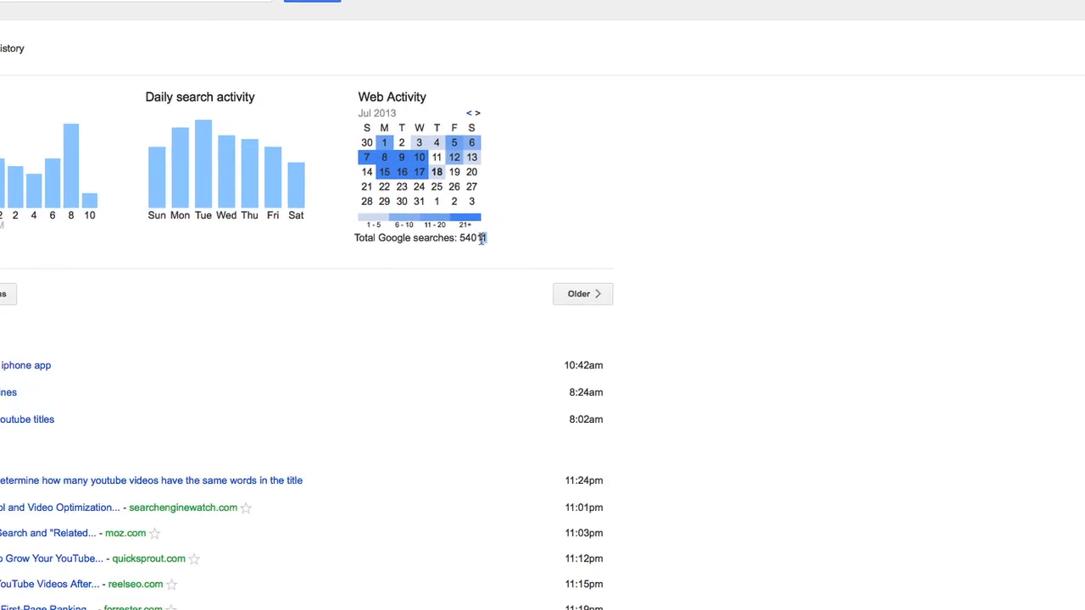
scroll(down, 3)
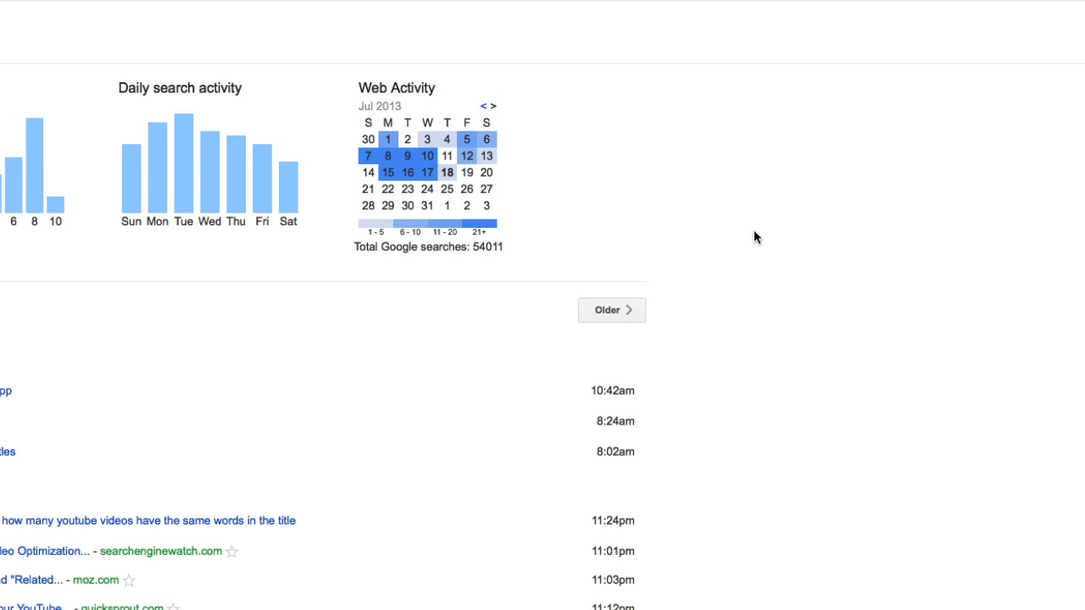
scroll(up, 3)
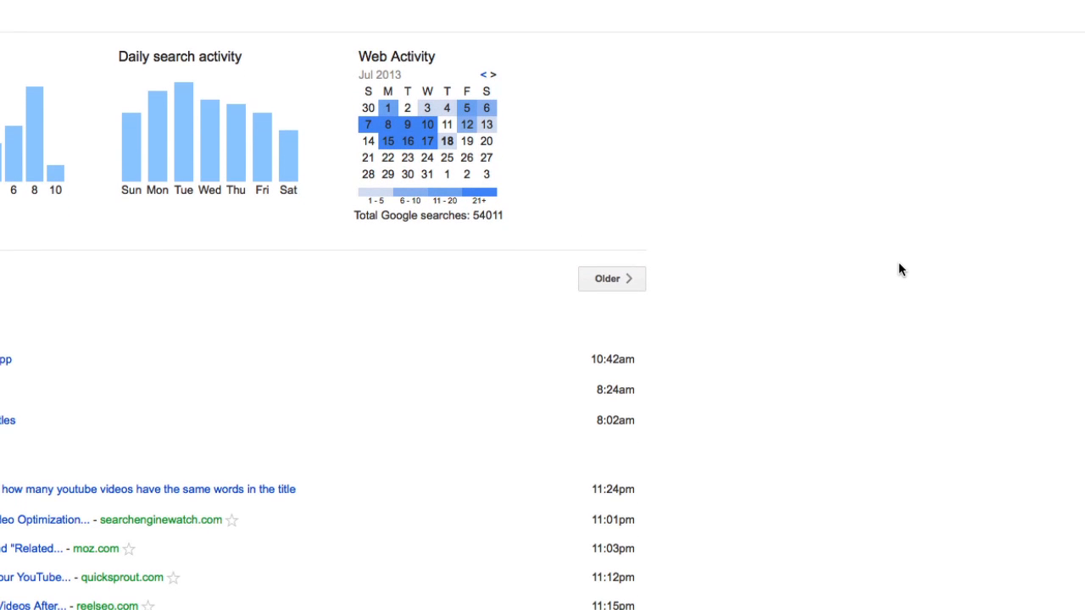
scroll(up, 3)
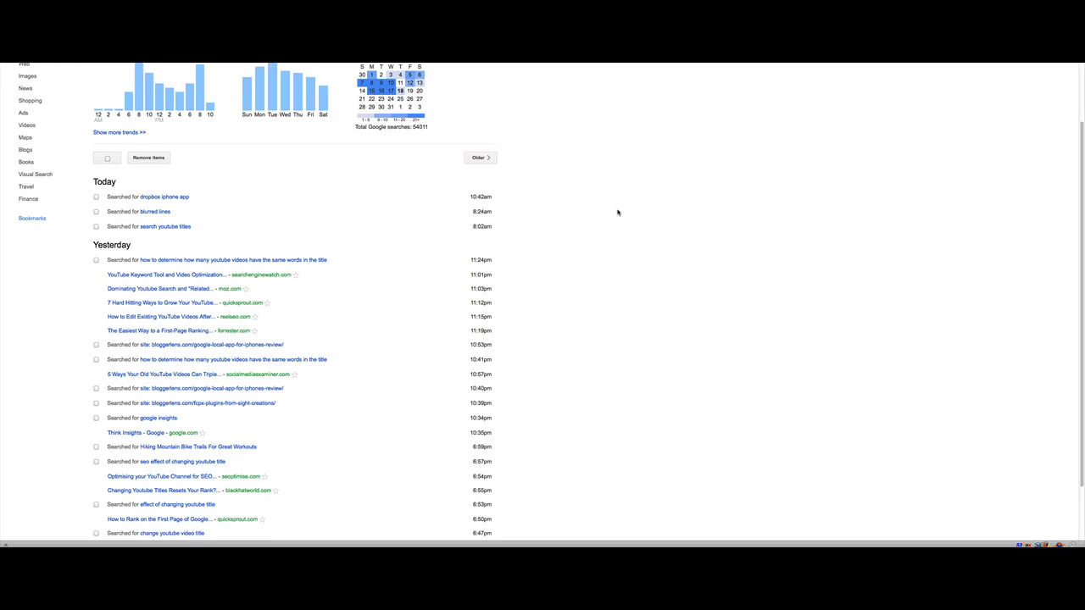
scroll(down, 3)
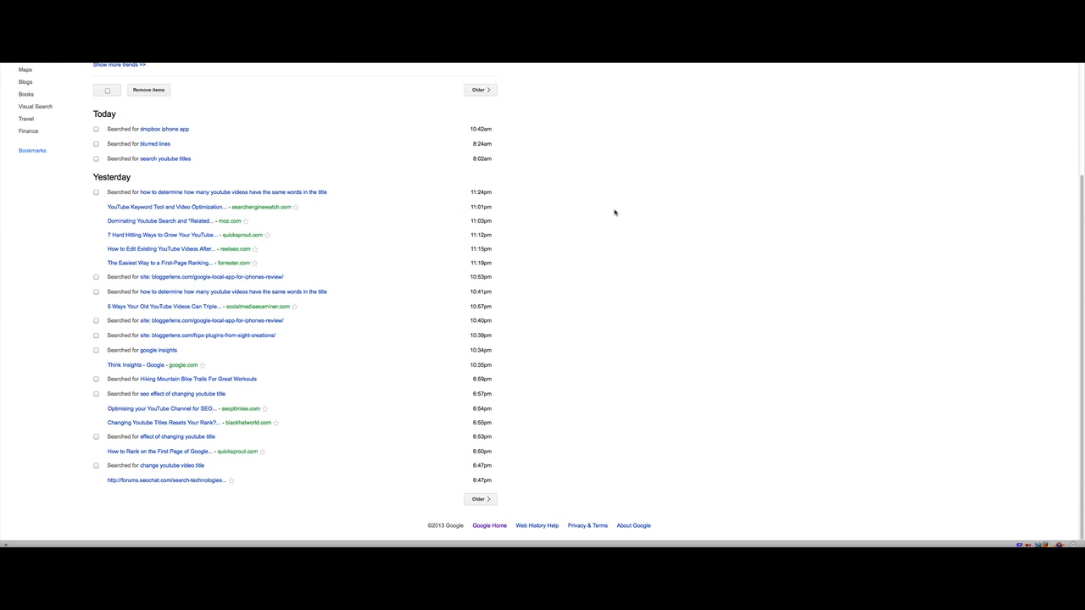
scroll(up, 3)
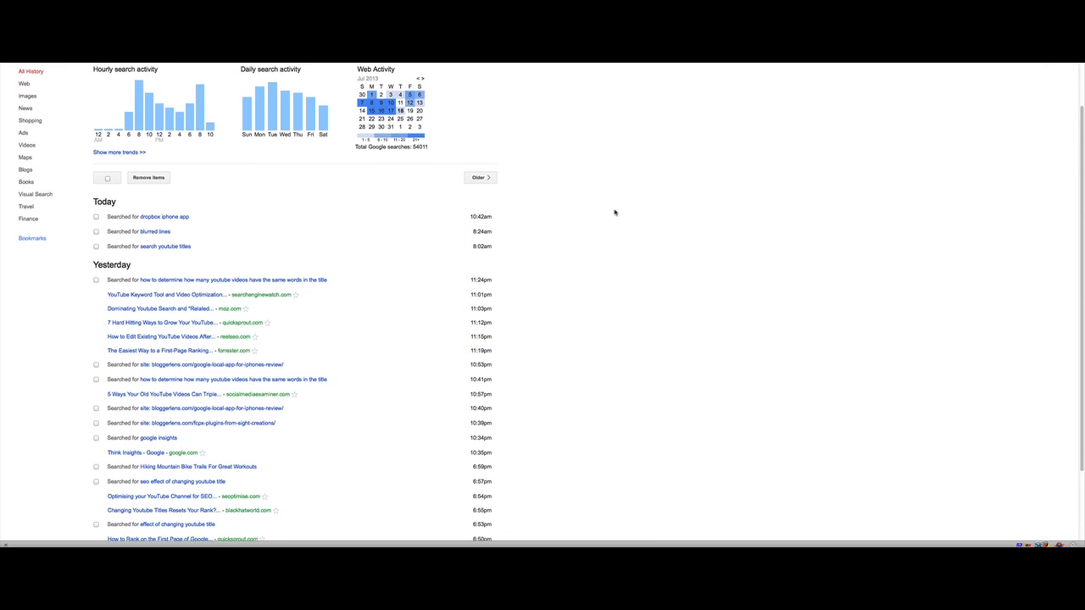
scroll(down, 3)
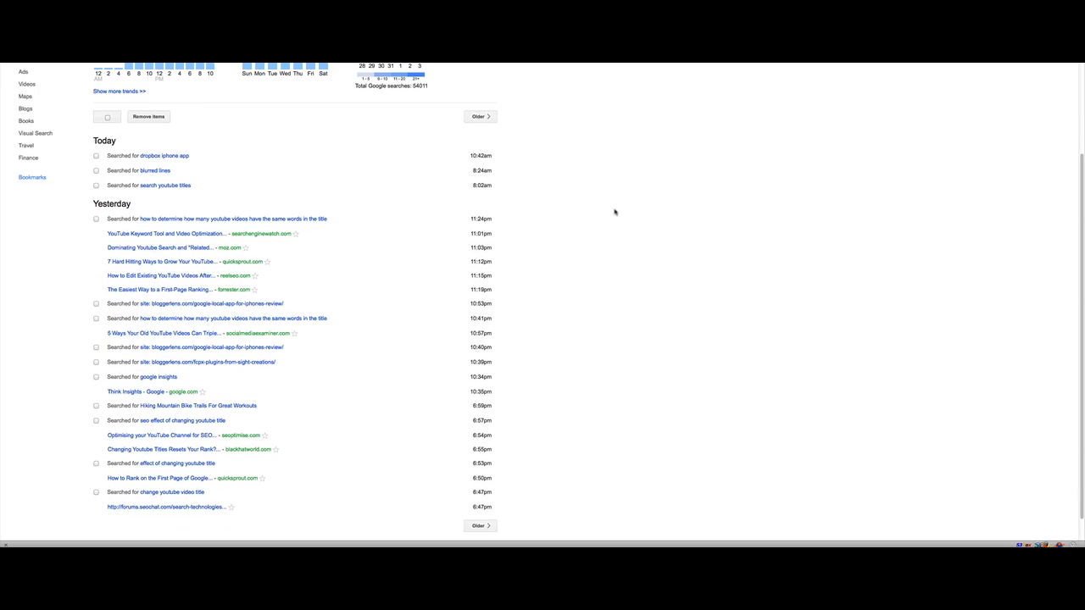
scroll(down, 3)
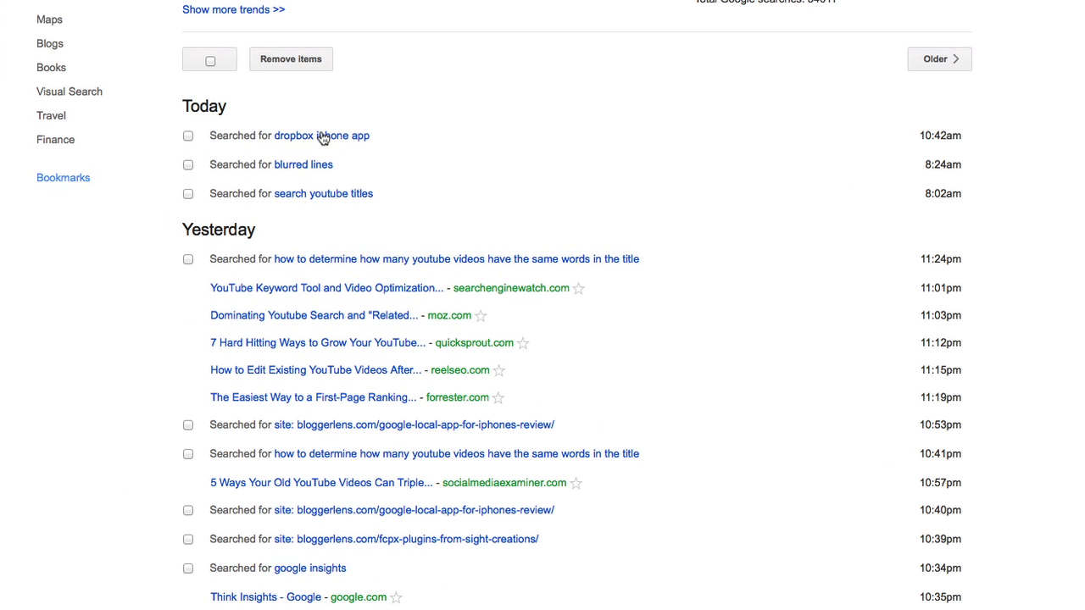
mouse_move(302, 172)
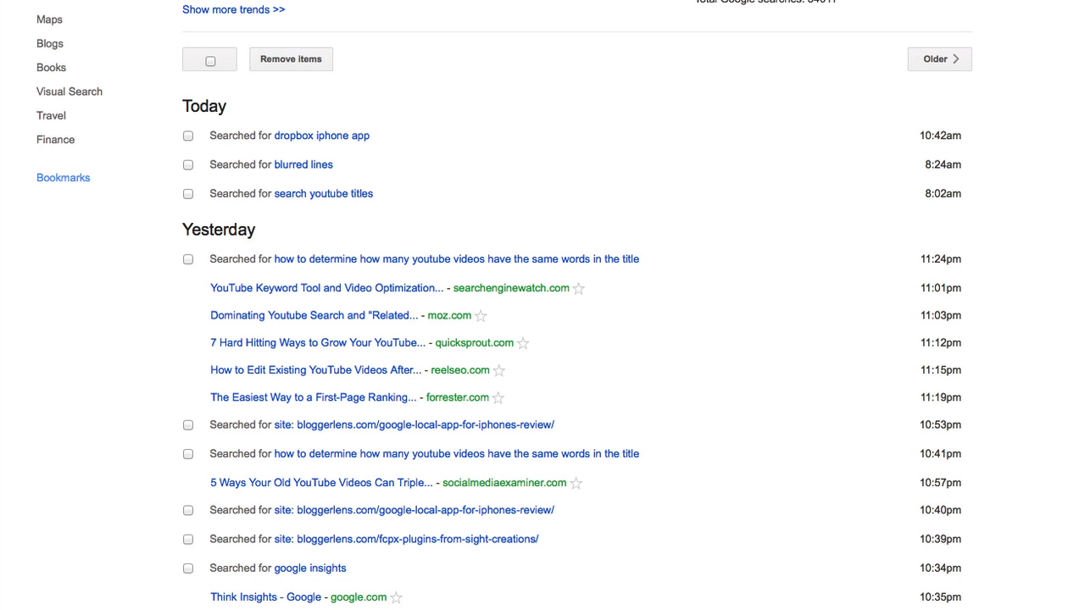
scroll(up, 3)
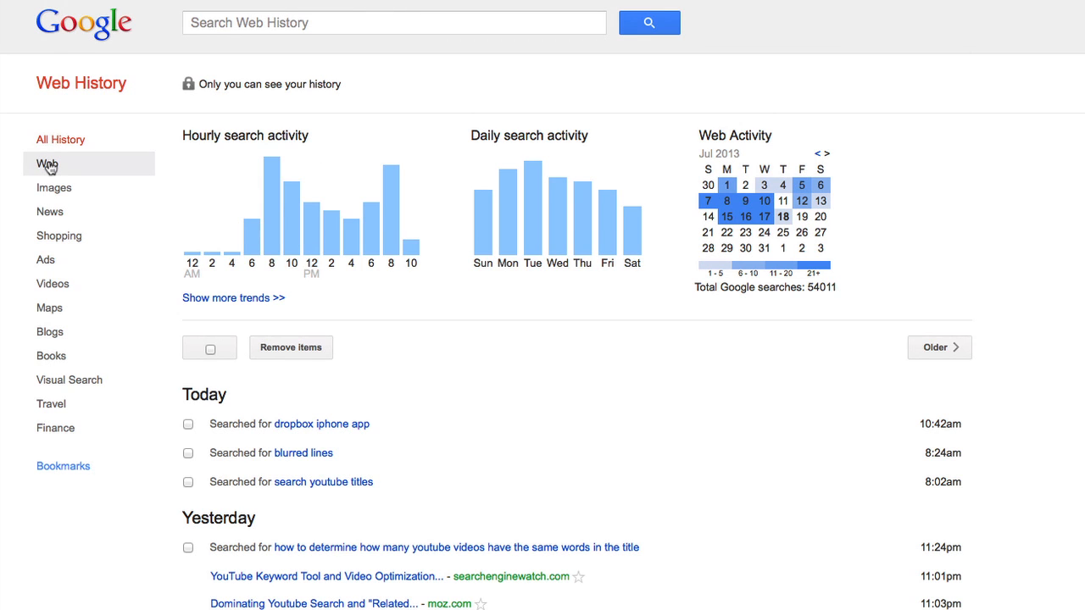
click(394, 21)
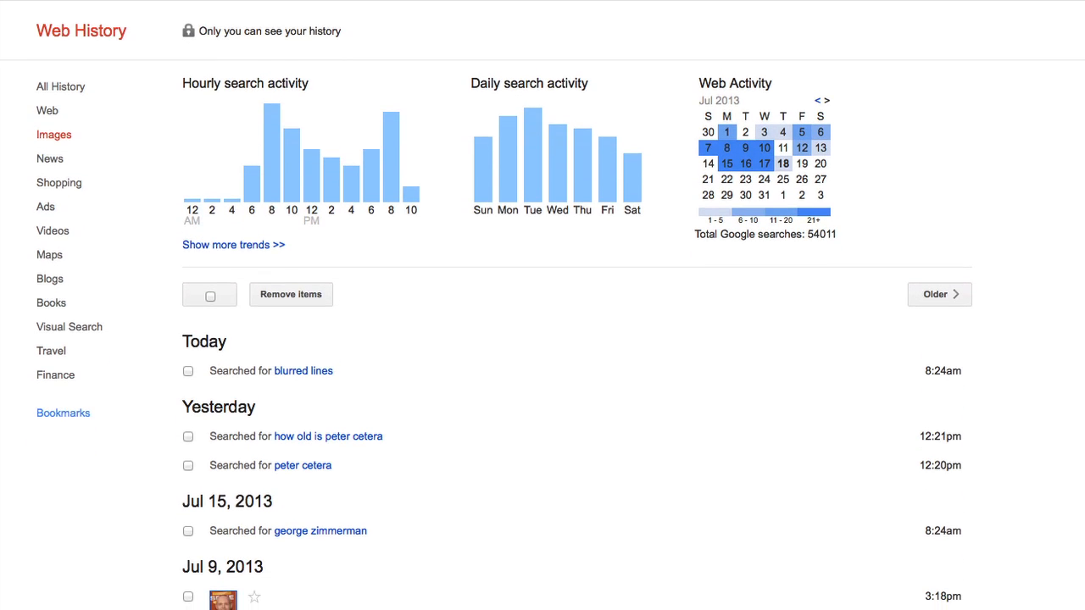
scroll(down, 3)
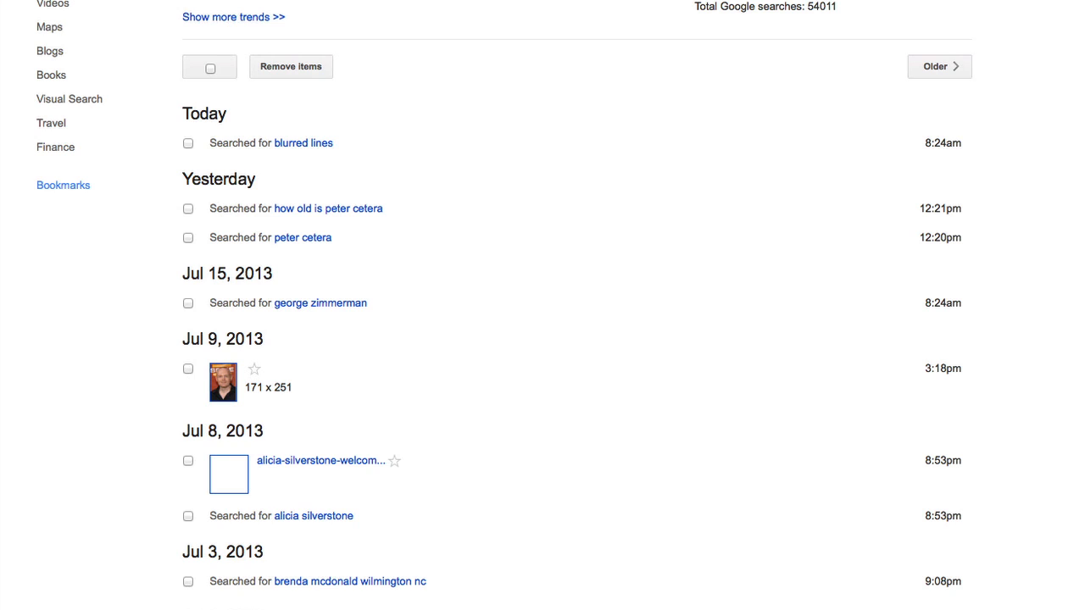
scroll(up, 3)
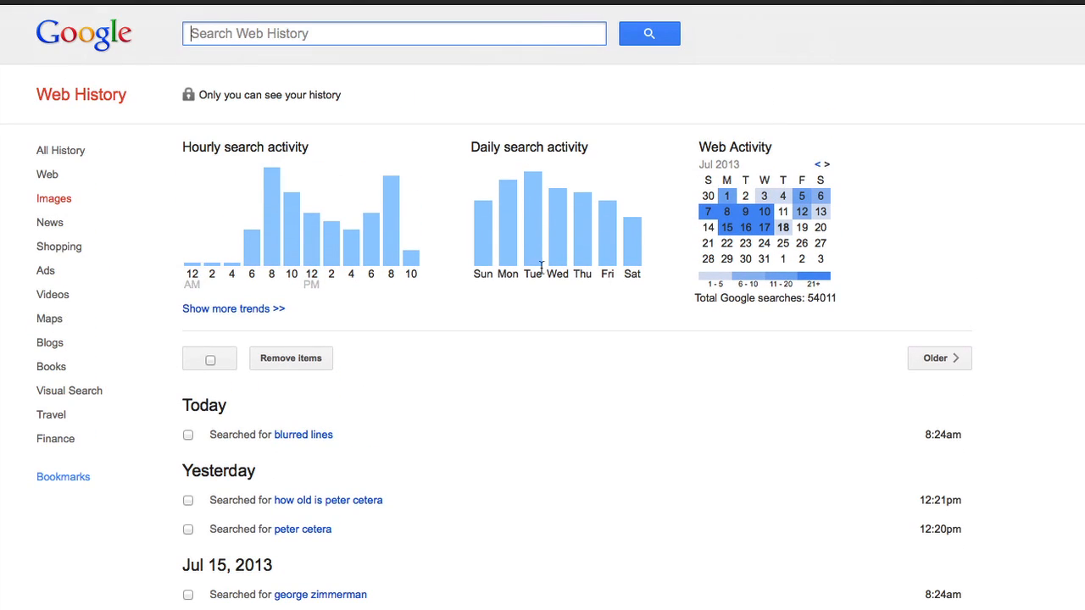
click(49, 222)
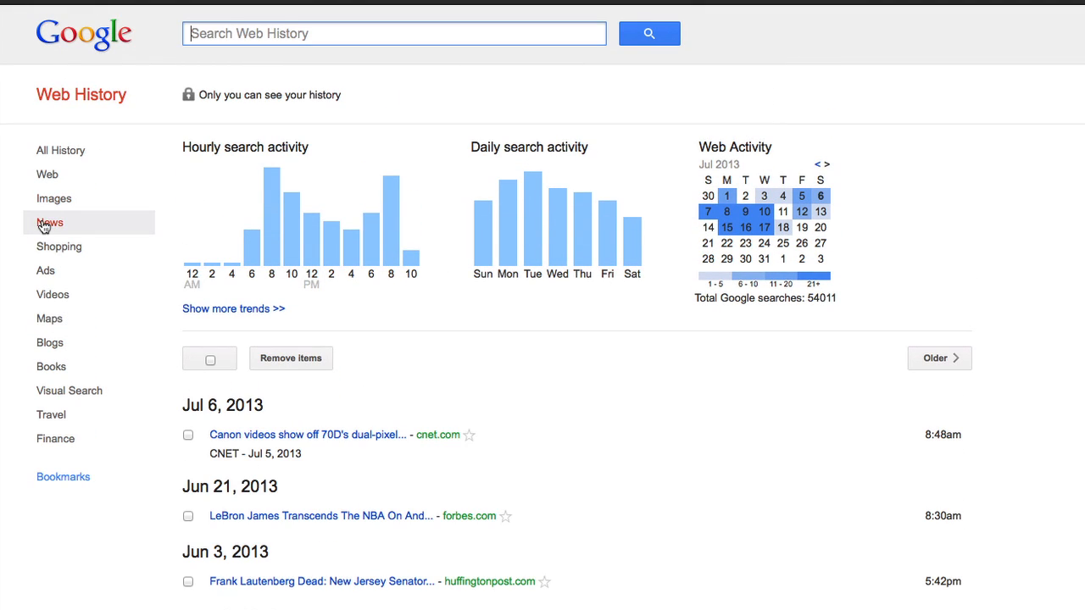
scroll(down, 3)
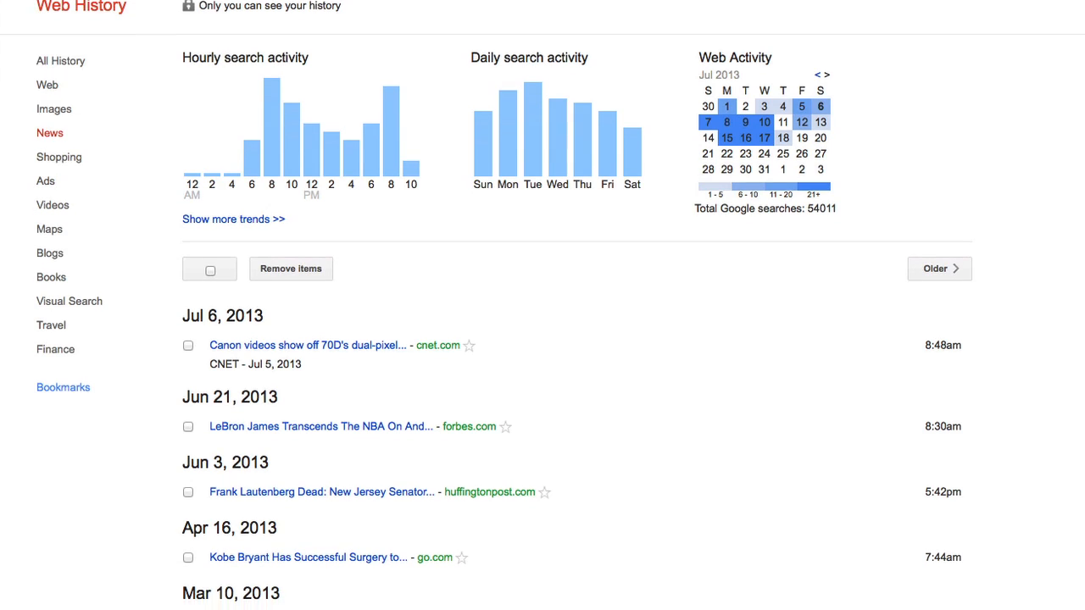
scroll(down, 3)
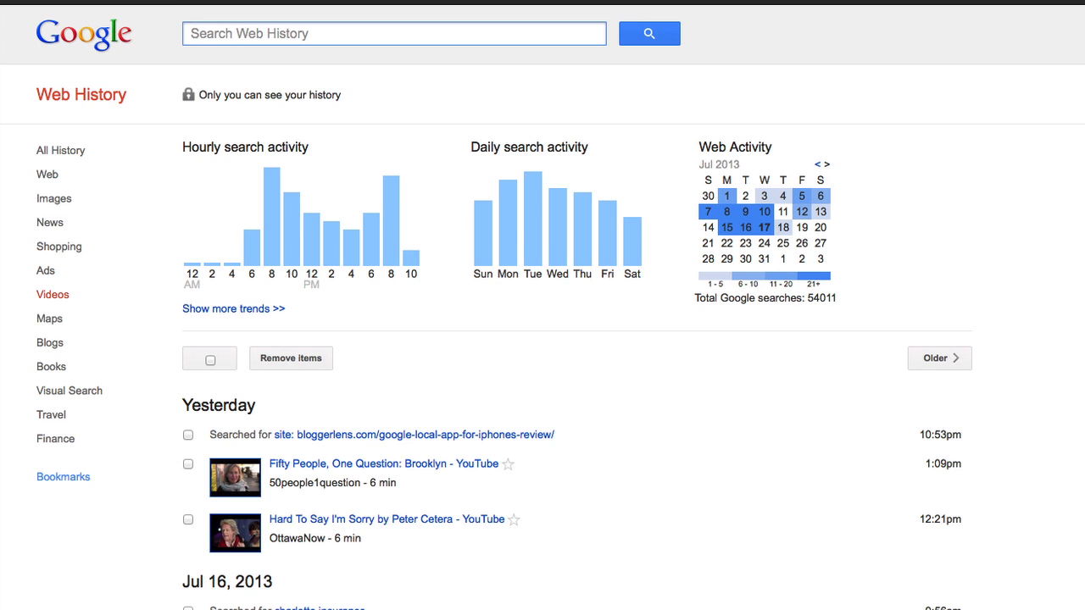
scroll(down, 3)
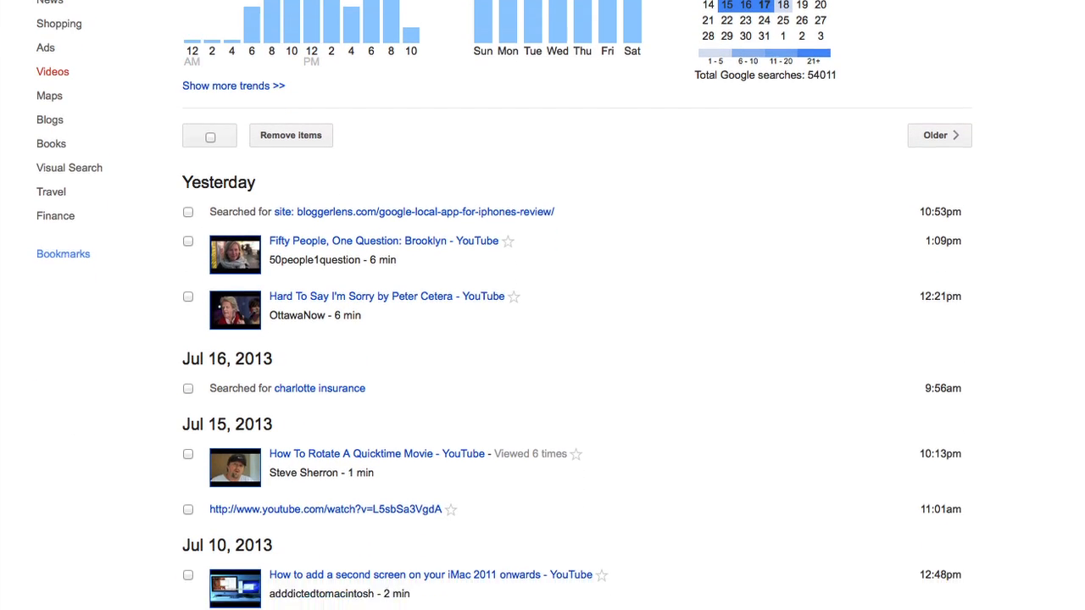
scroll(down, 3)
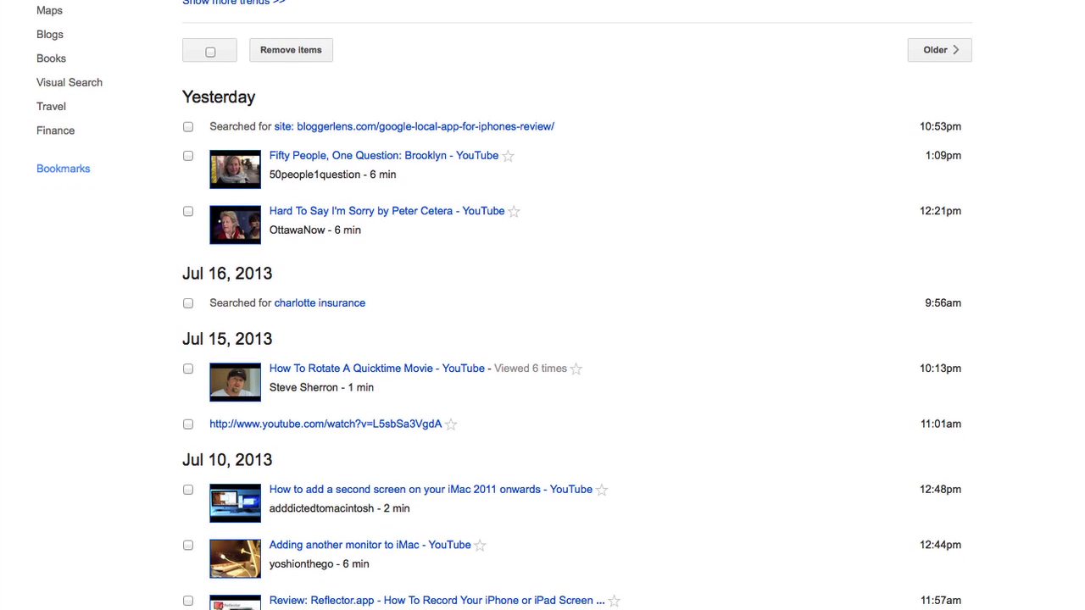
scroll(up, 3)
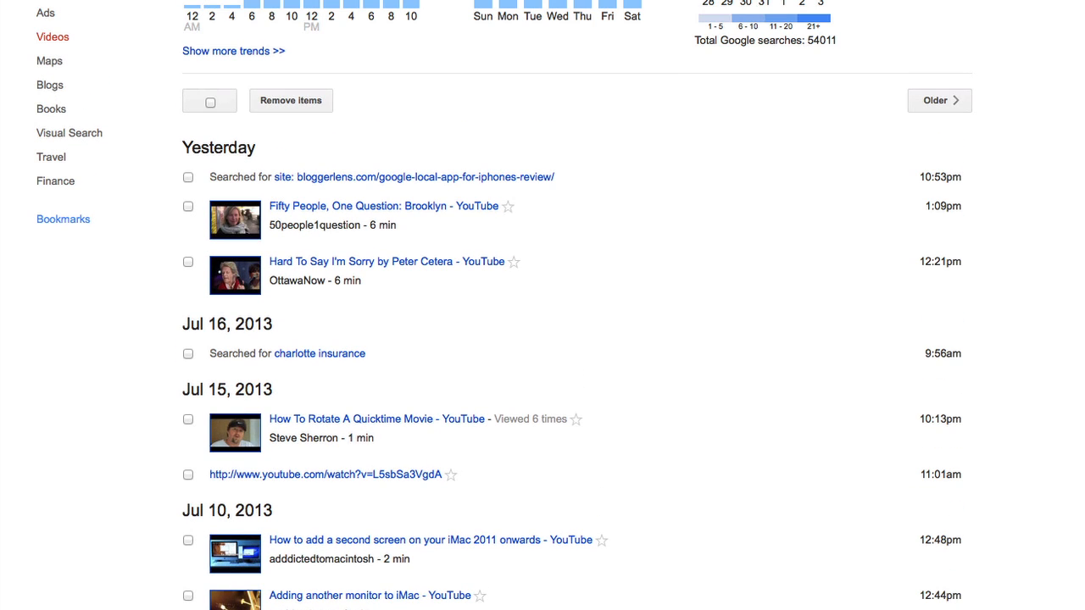
scroll(up, 3)
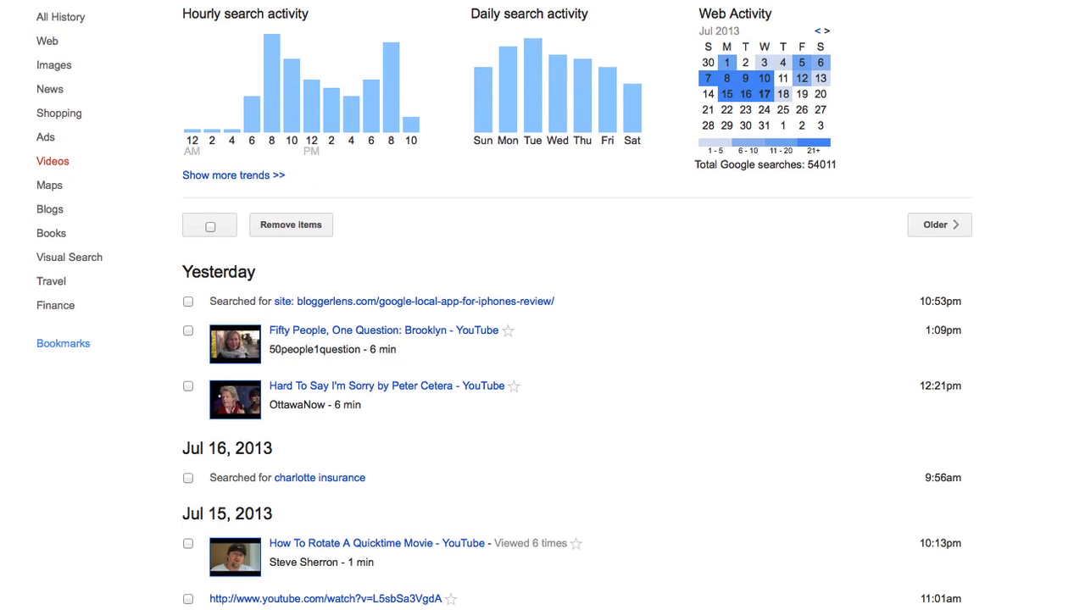
scroll(down, 3)
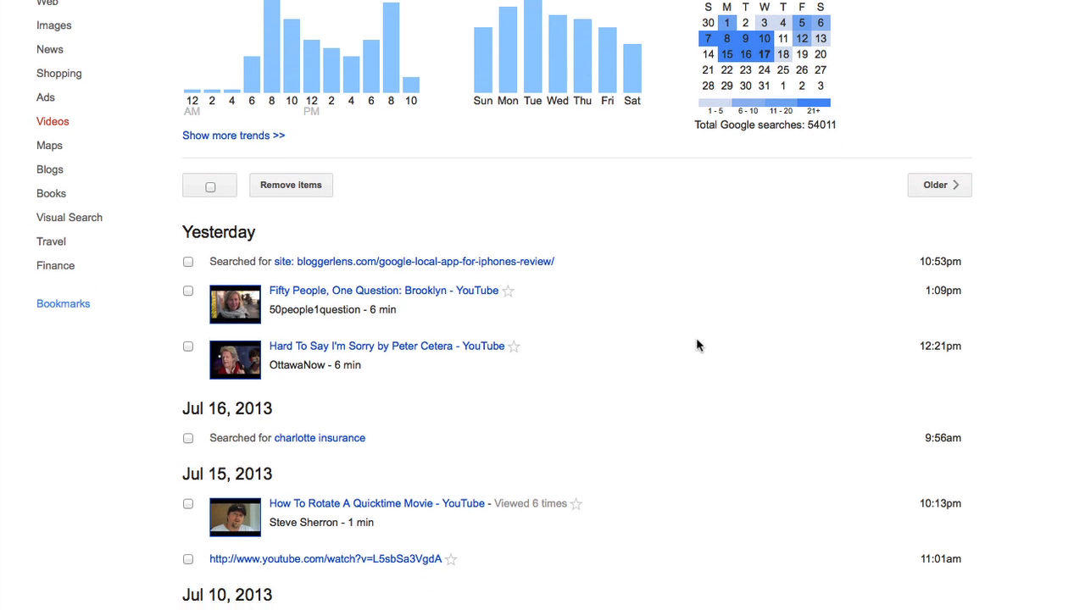
mouse_move(300, 350)
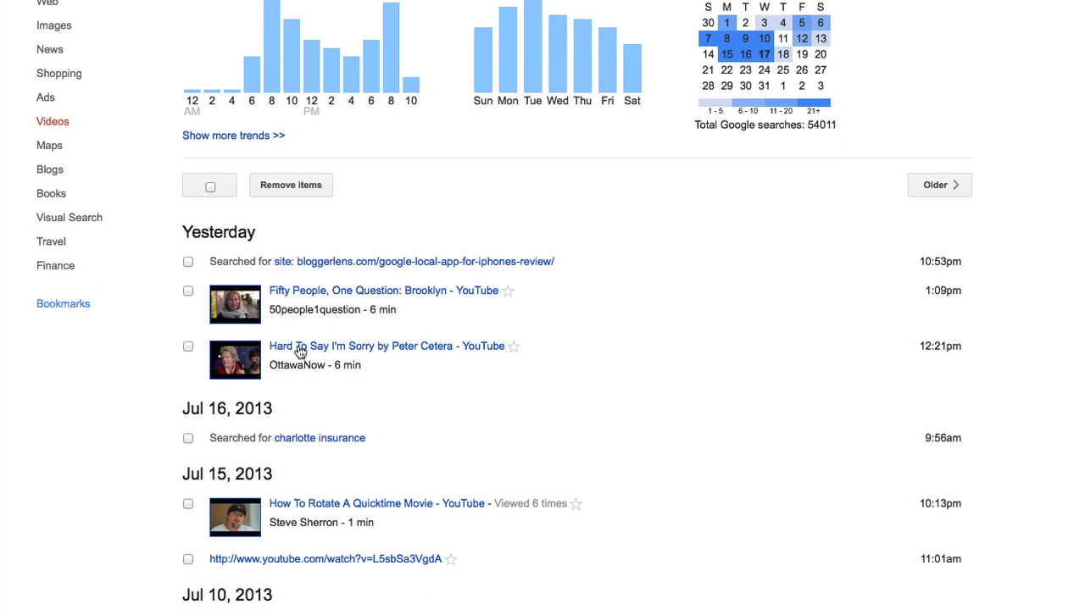
mouse_move(388, 366)
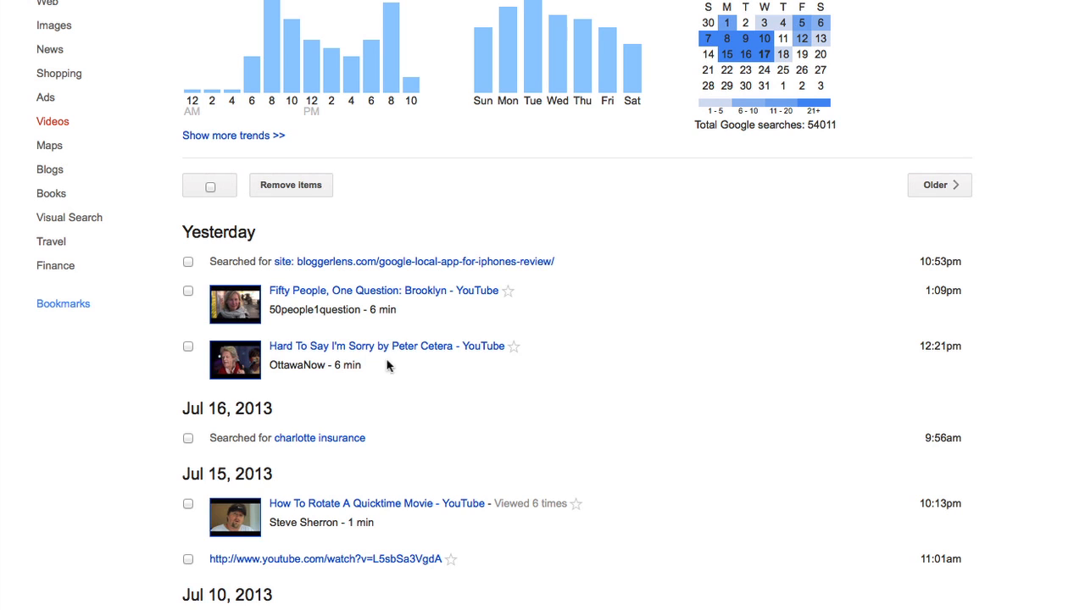
mouse_move(788, 425)
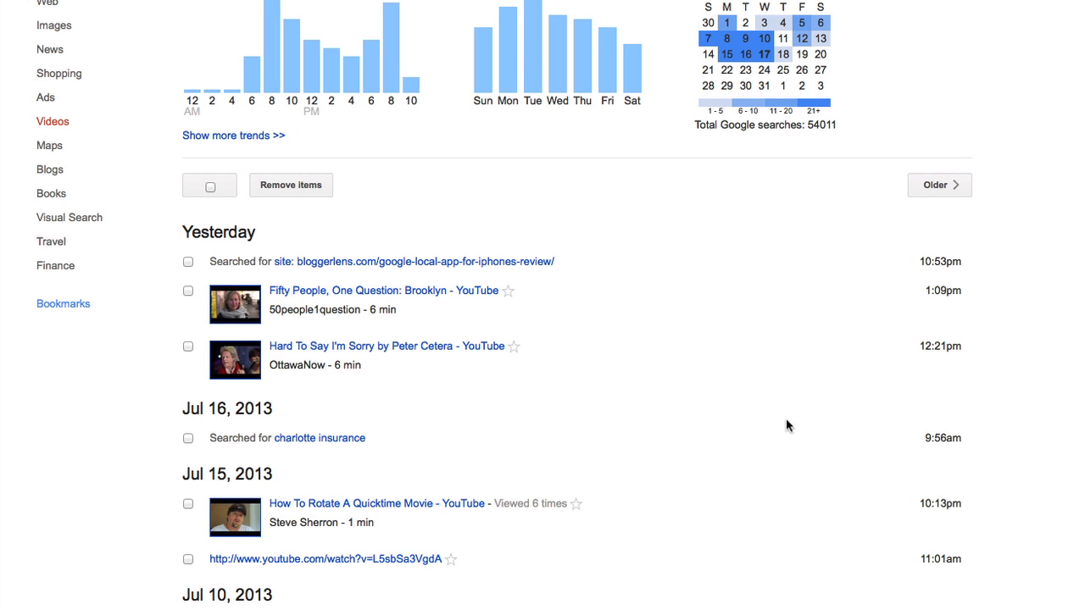
scroll(down, 3)
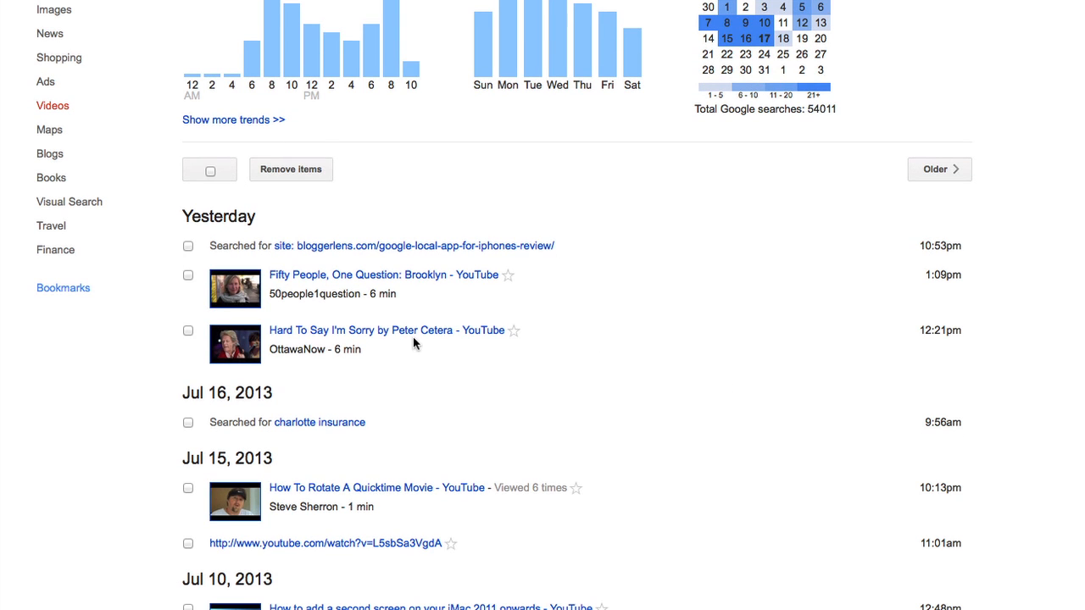
scroll(down, 3)
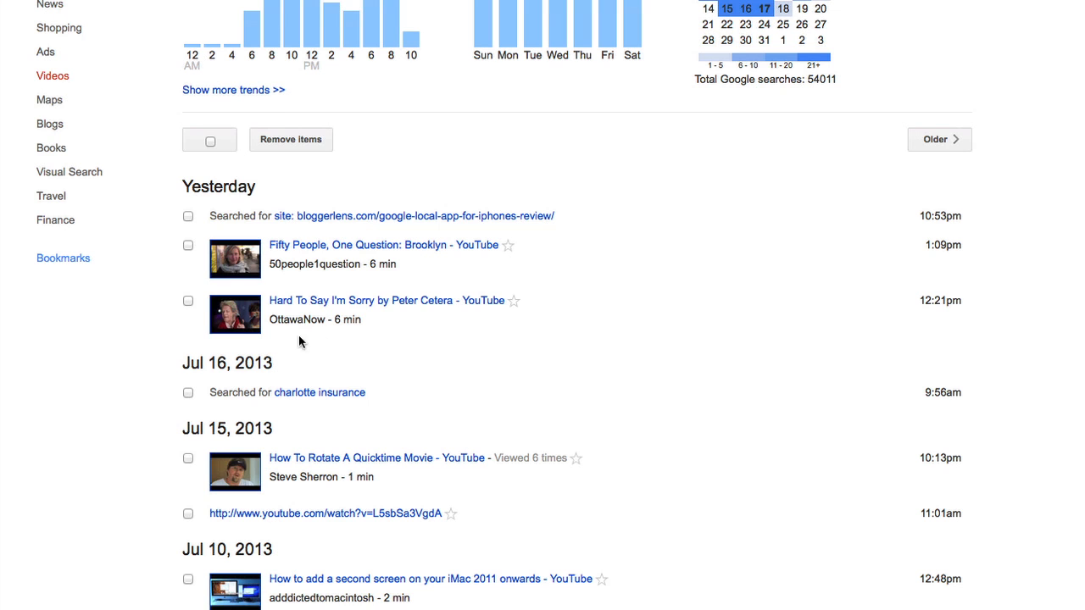
scroll(down, 3)
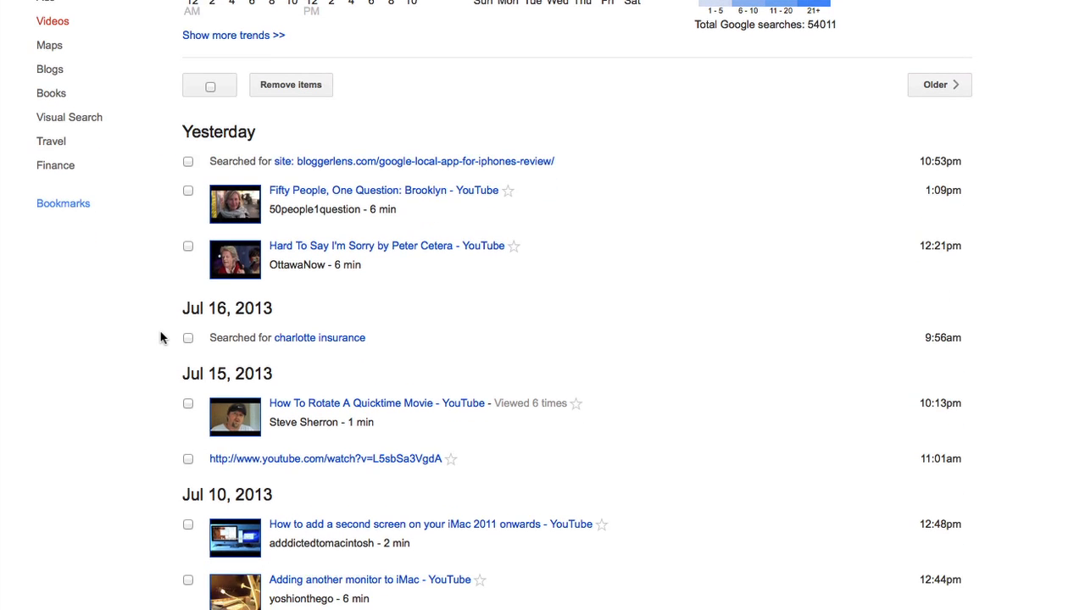
scroll(down, 3)
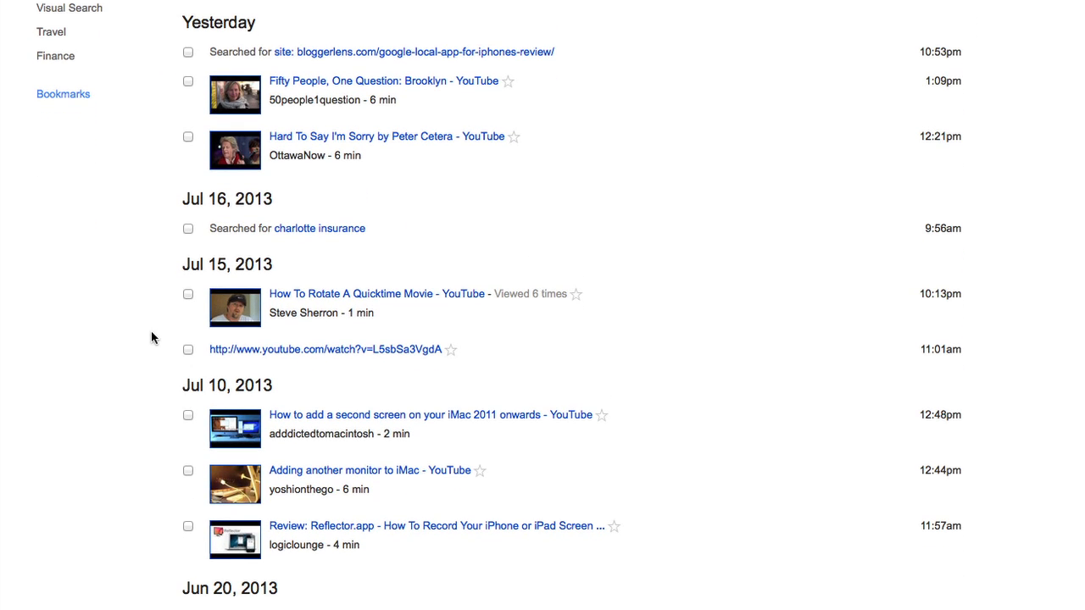
scroll(down, 3)
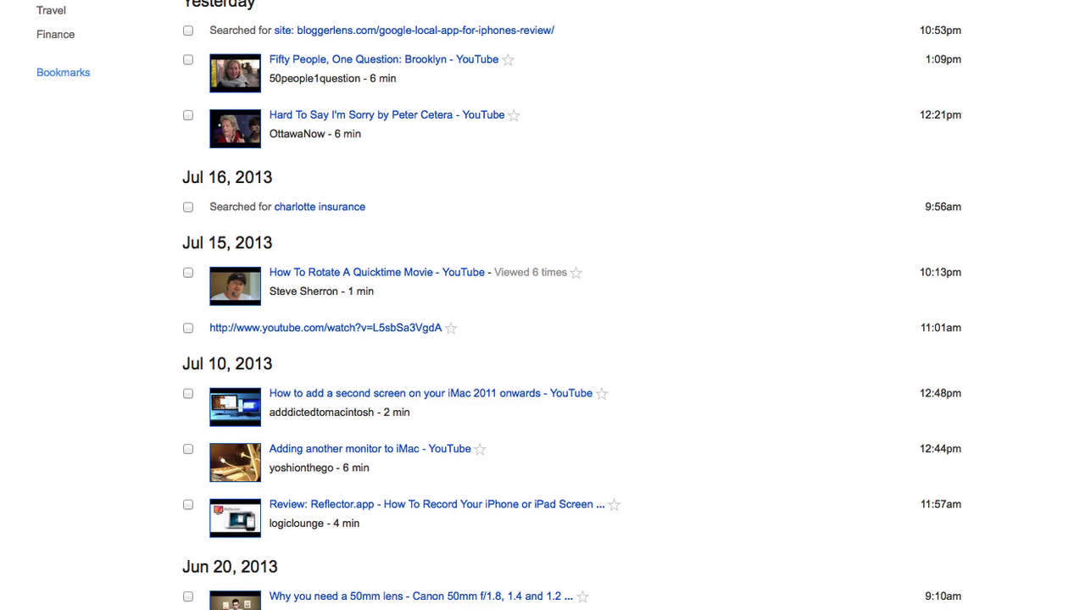
scroll(up, 3)
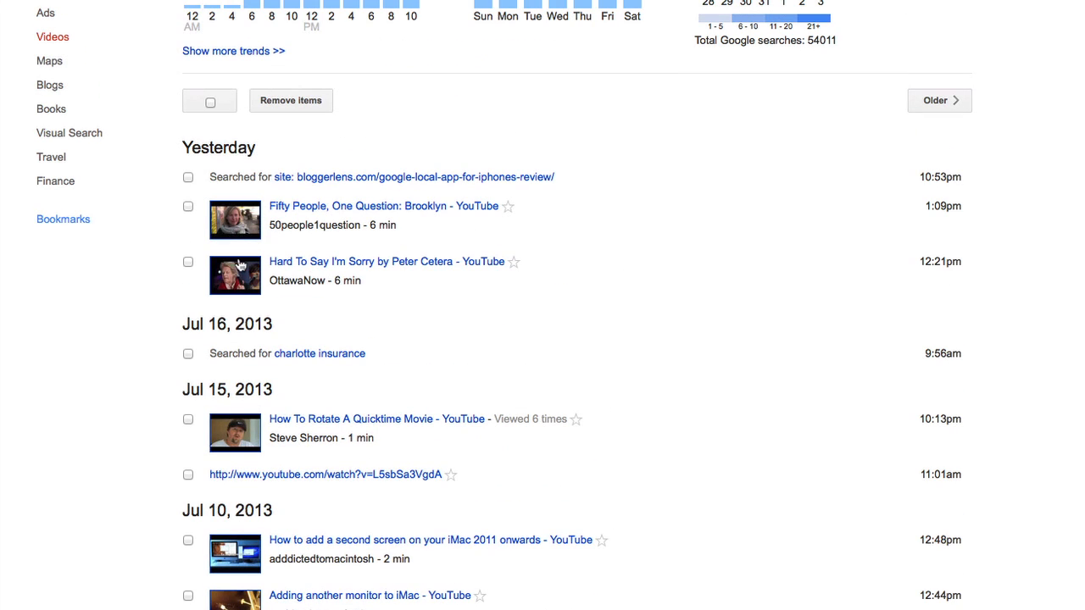
mouse_move(127, 315)
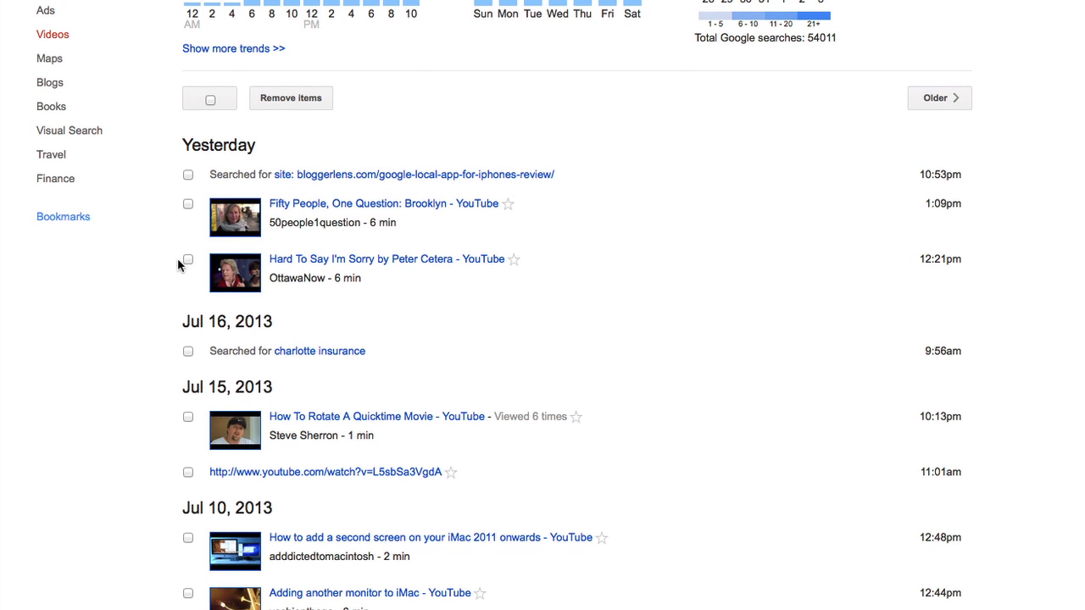
Remove the 'Hard To Say I'm Sorry by Peter Cetera' video, leaving 54,010 searches.
click(187, 259)
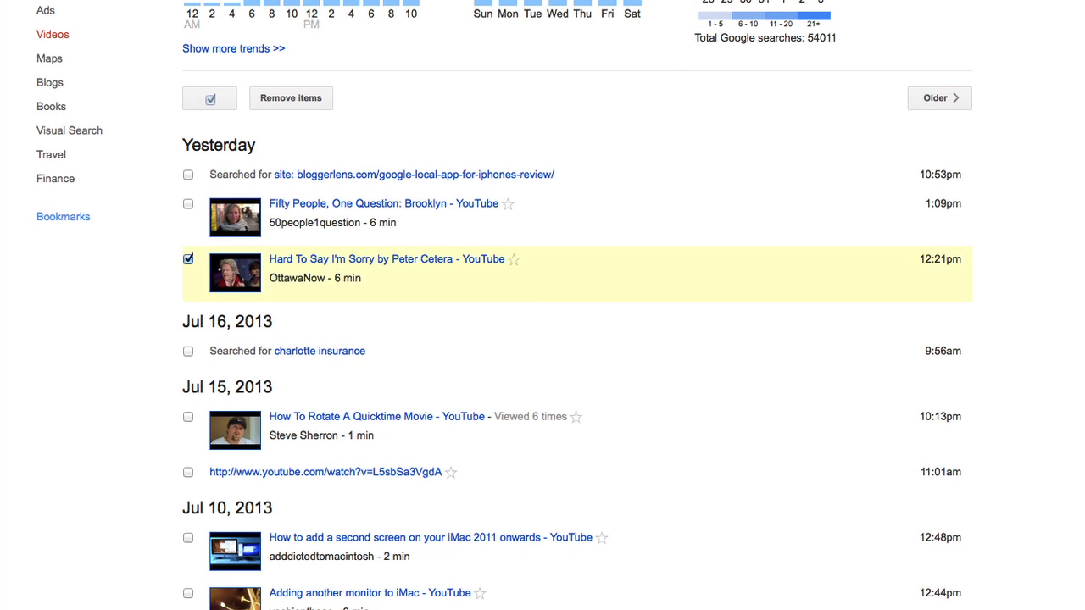
scroll(up, 3)
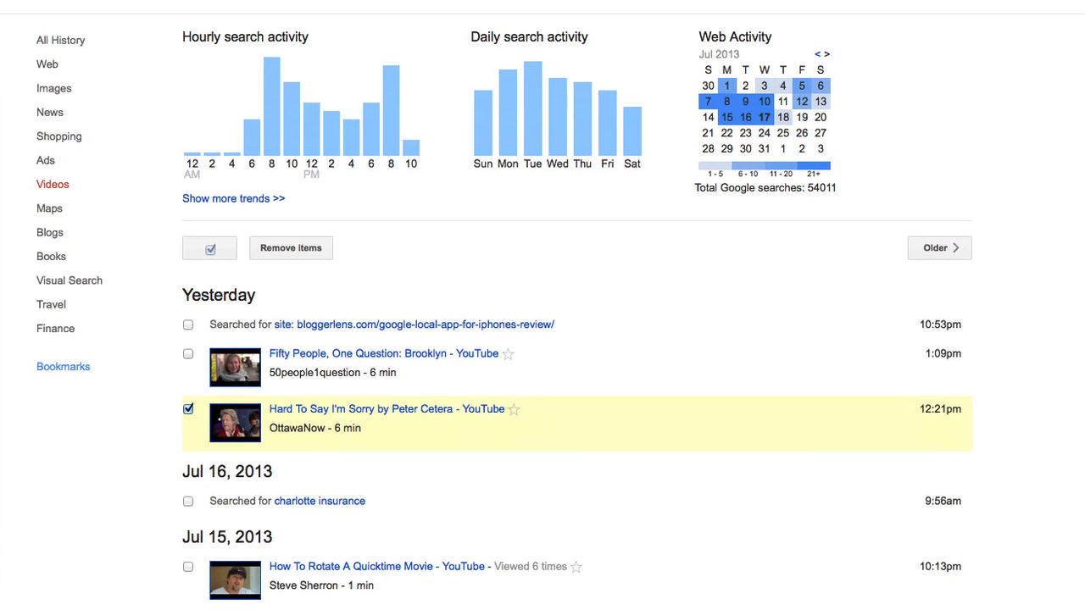
scroll(down, 3)
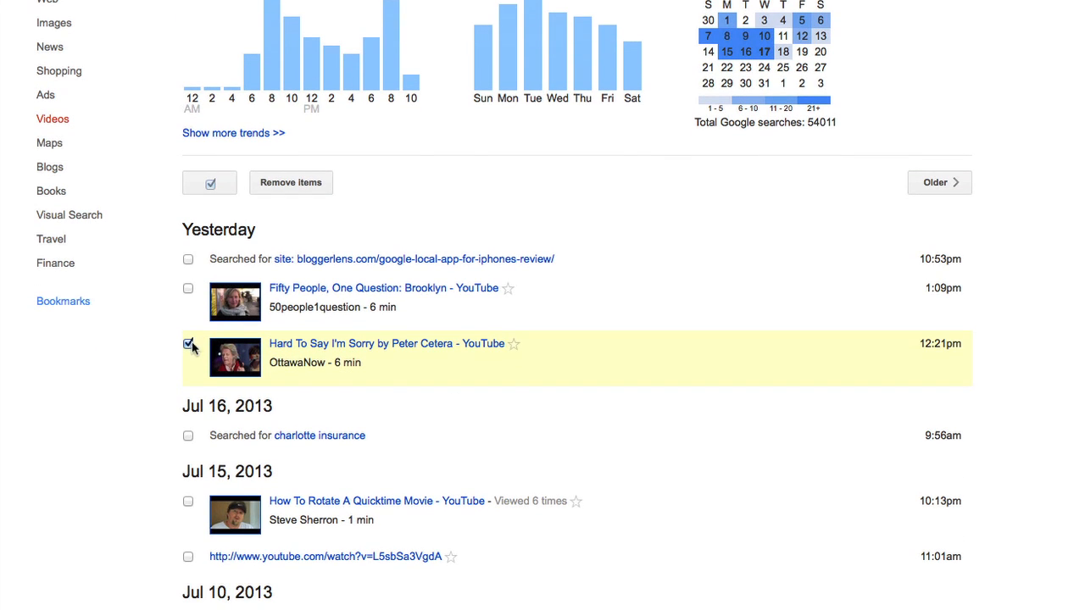
mouse_move(285, 189)
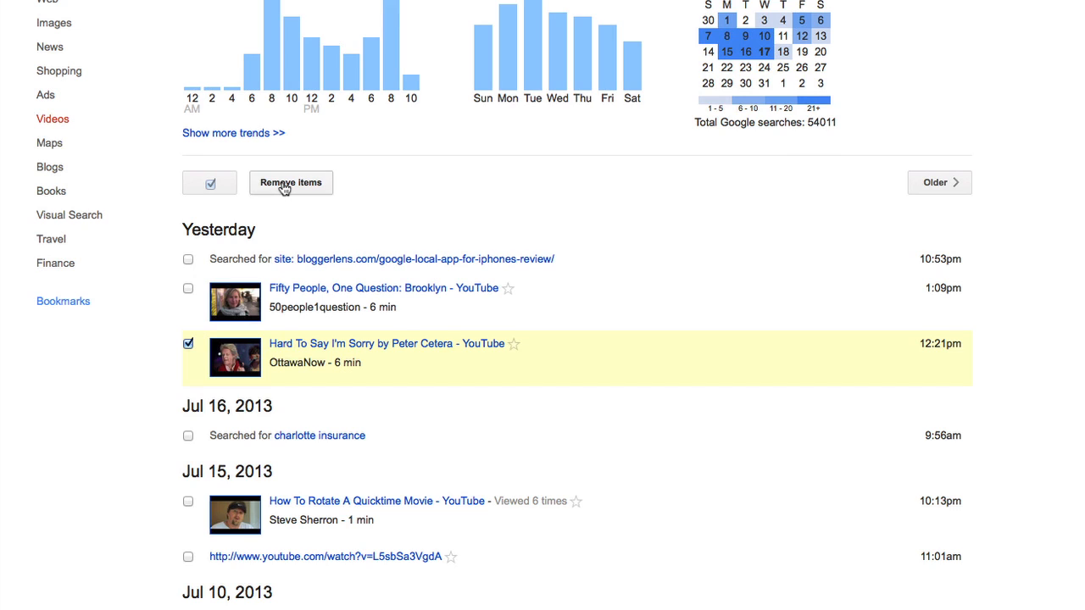
click(291, 183)
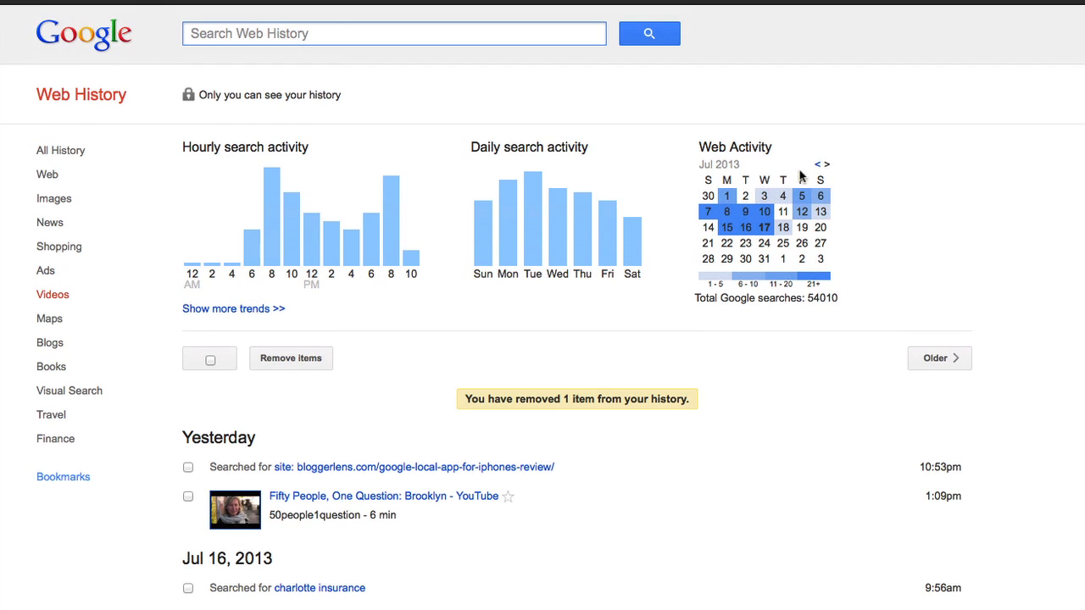
In All History, remove today's 'blurred lines' search entry.
click(60, 150)
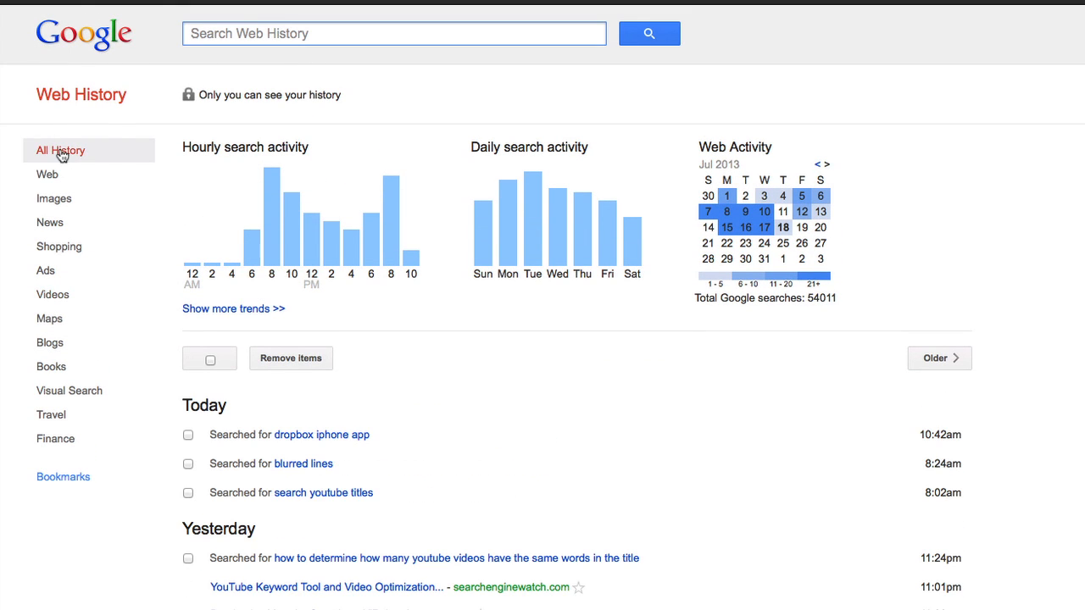
scroll(down, 3)
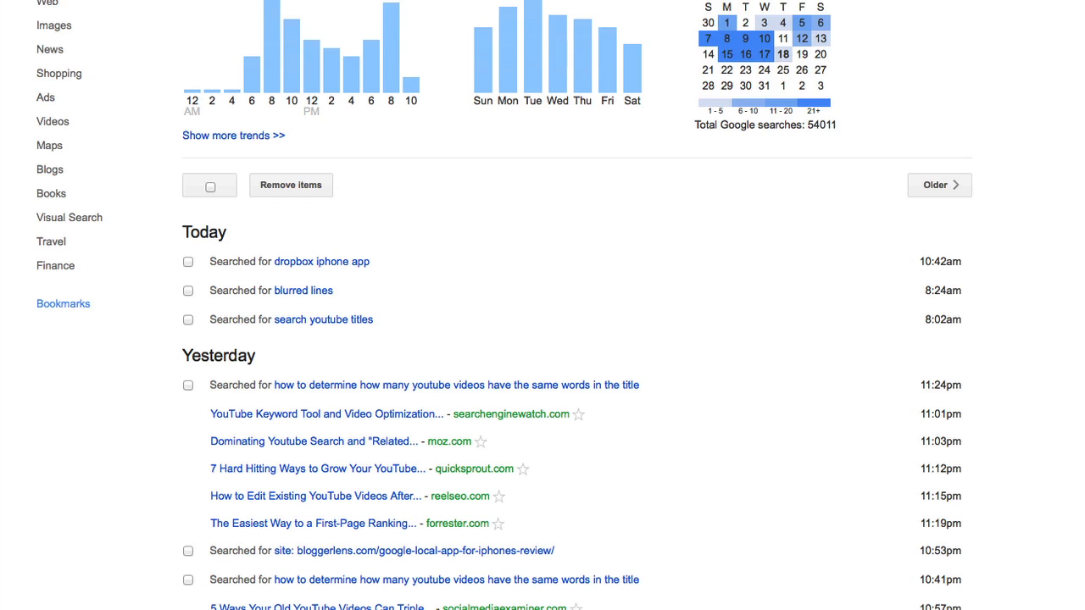
scroll(down, 3)
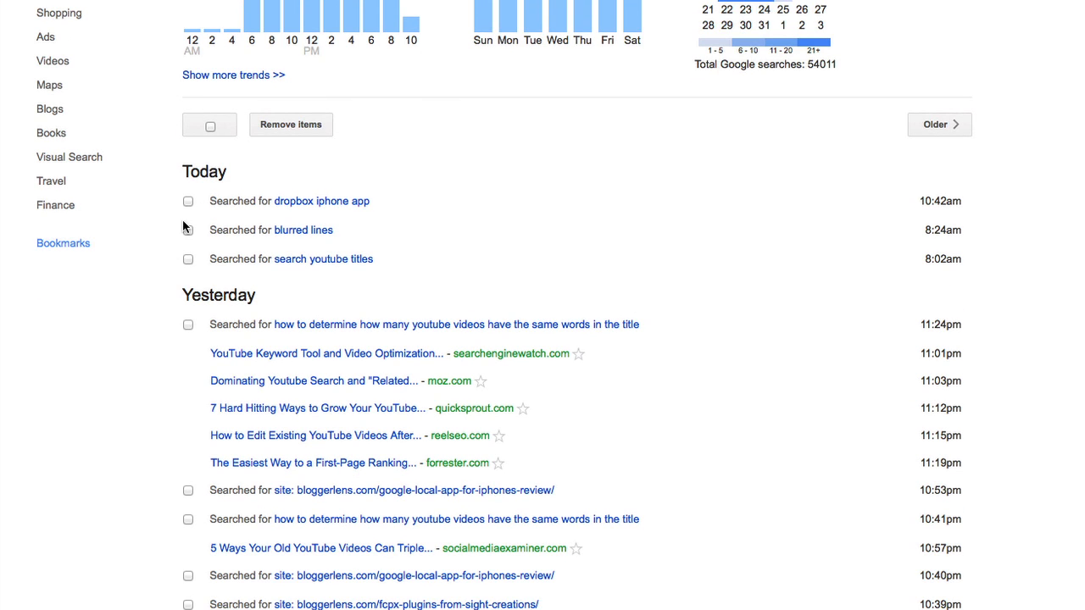
click(187, 229)
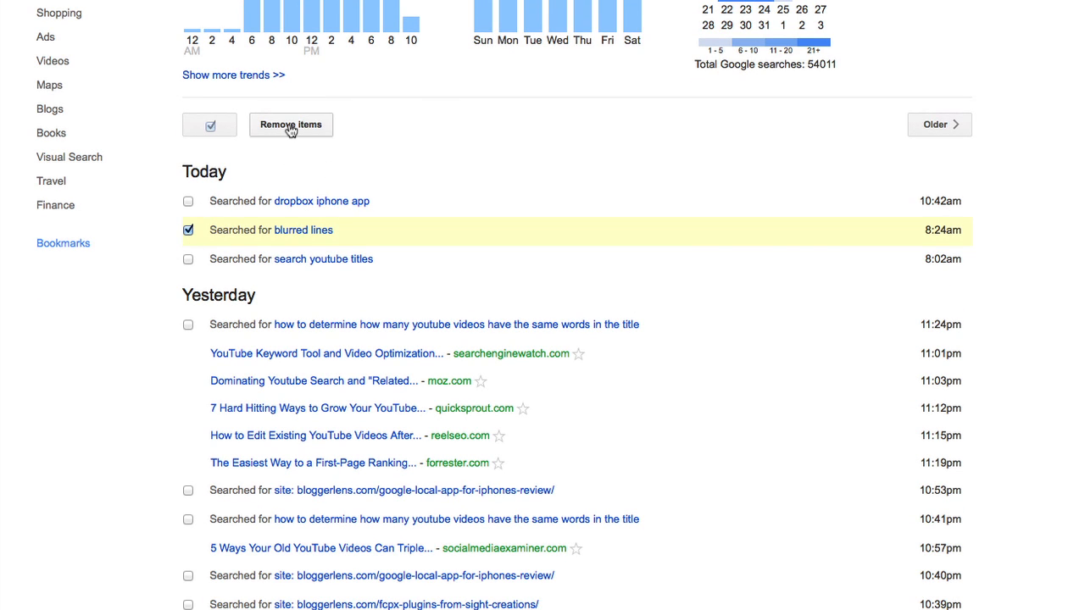
click(290, 124)
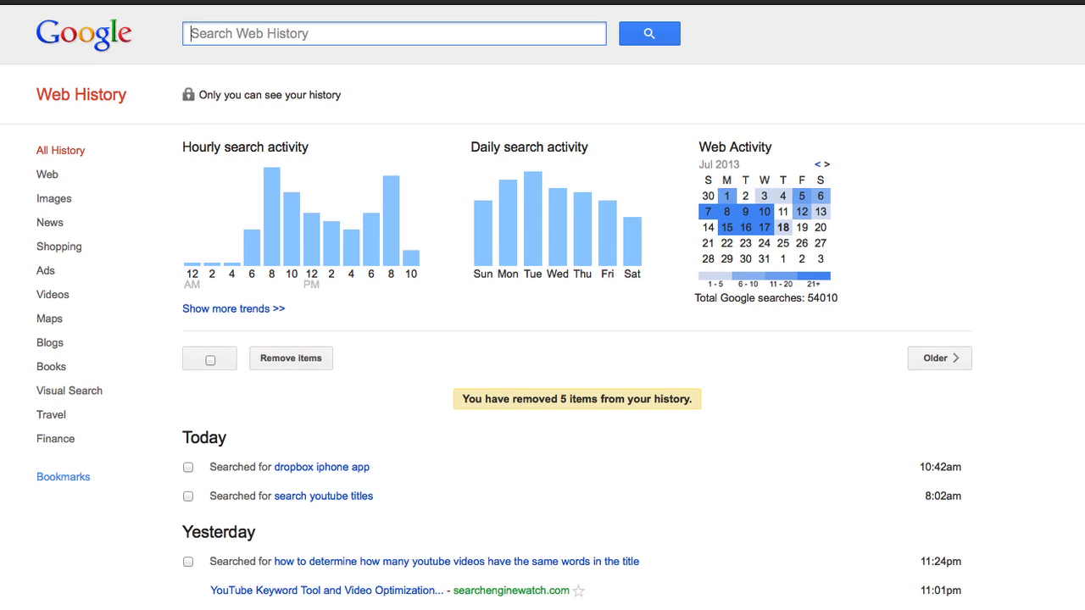
scroll(down, 3)
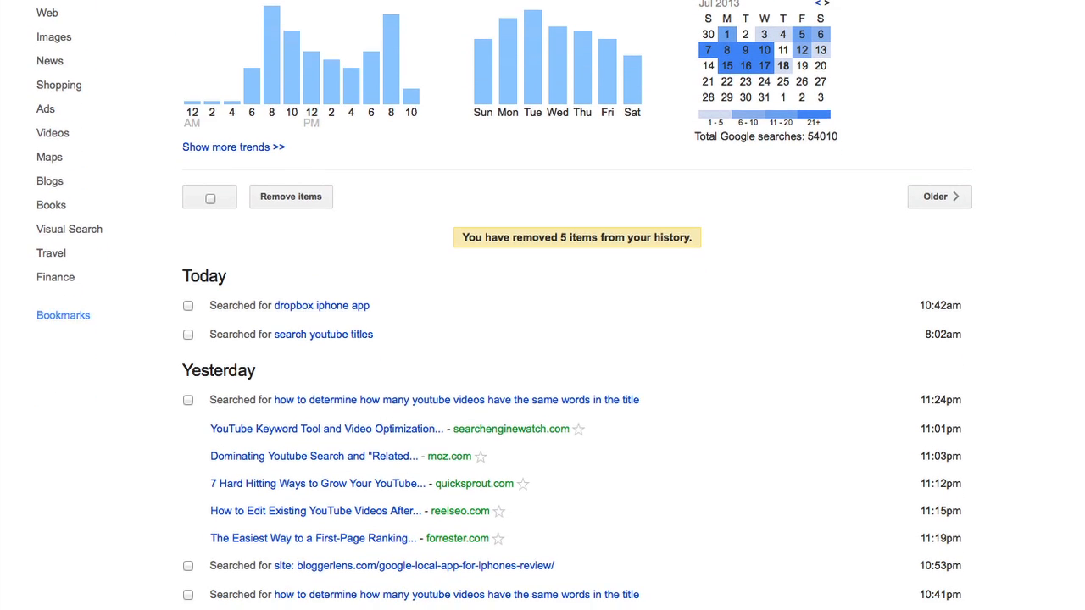
scroll(up, 3)
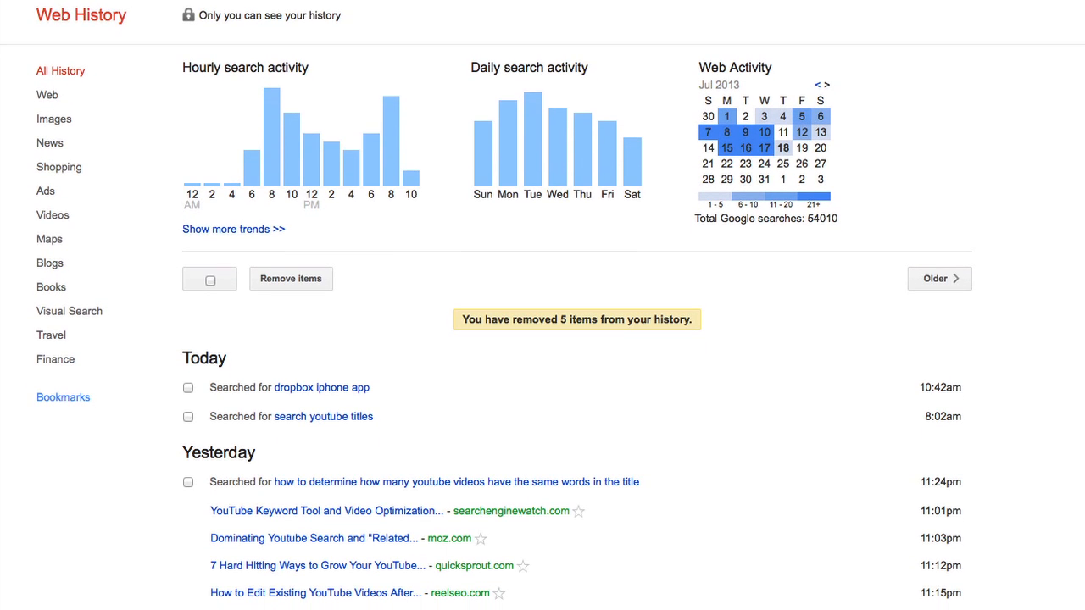
scroll(down, 3)
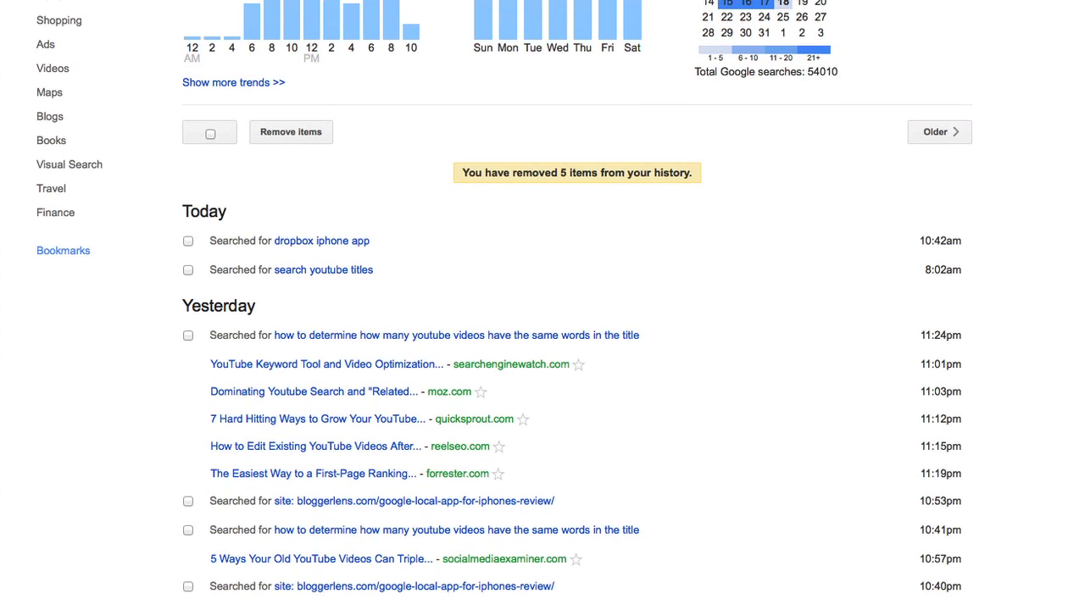
scroll(up, 3)
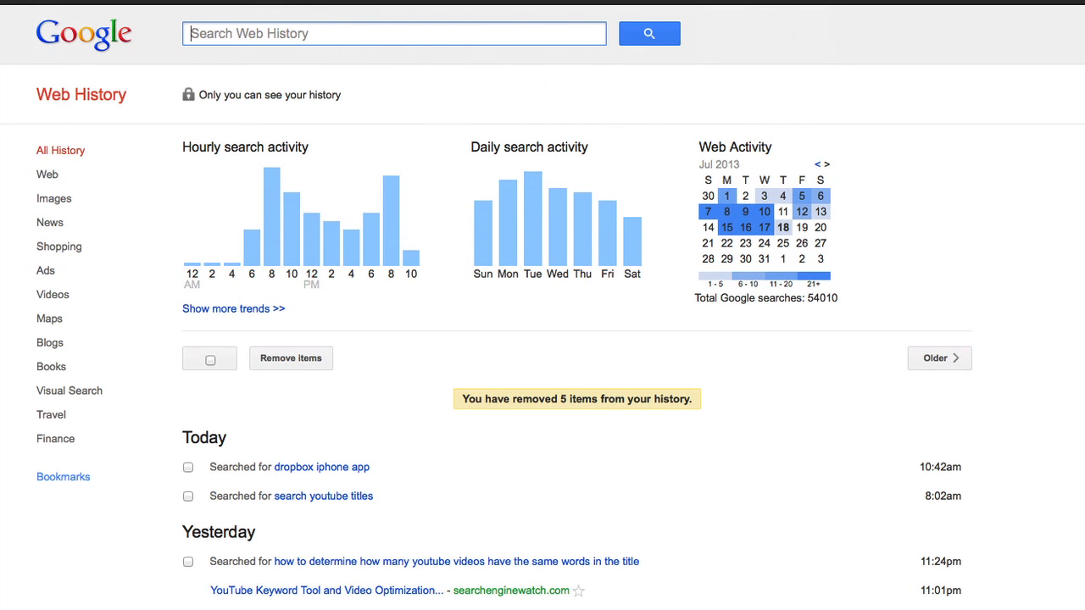